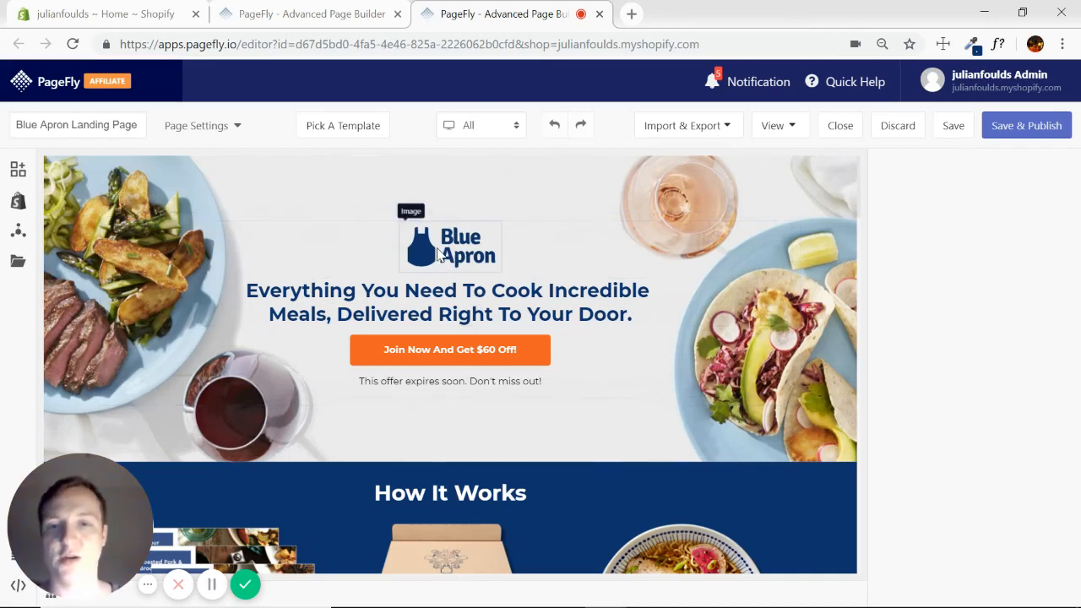
mouse_move(479, 319)
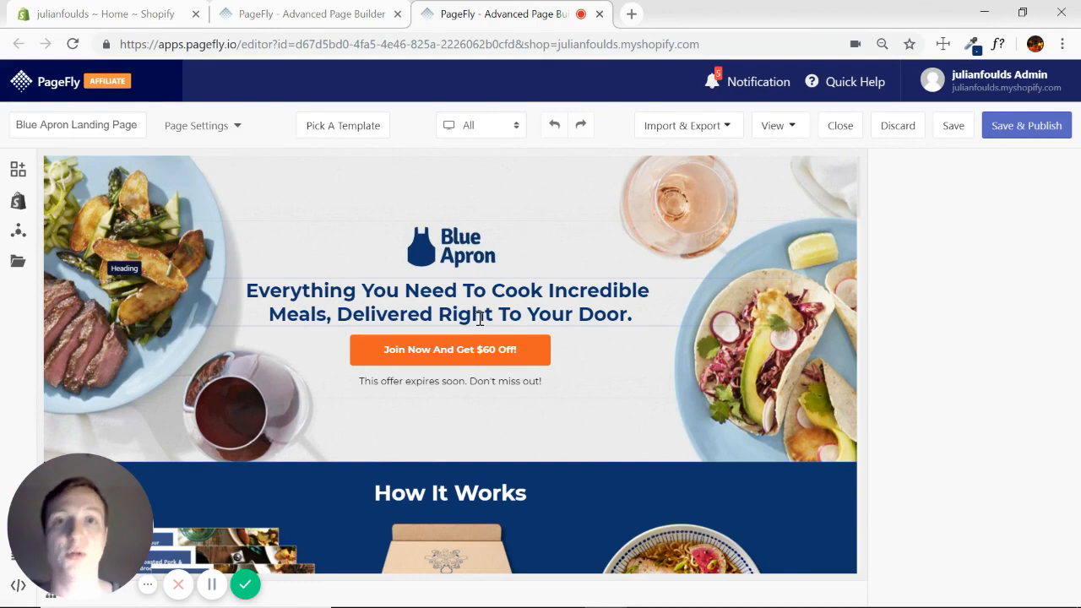
mouse_move(606, 267)
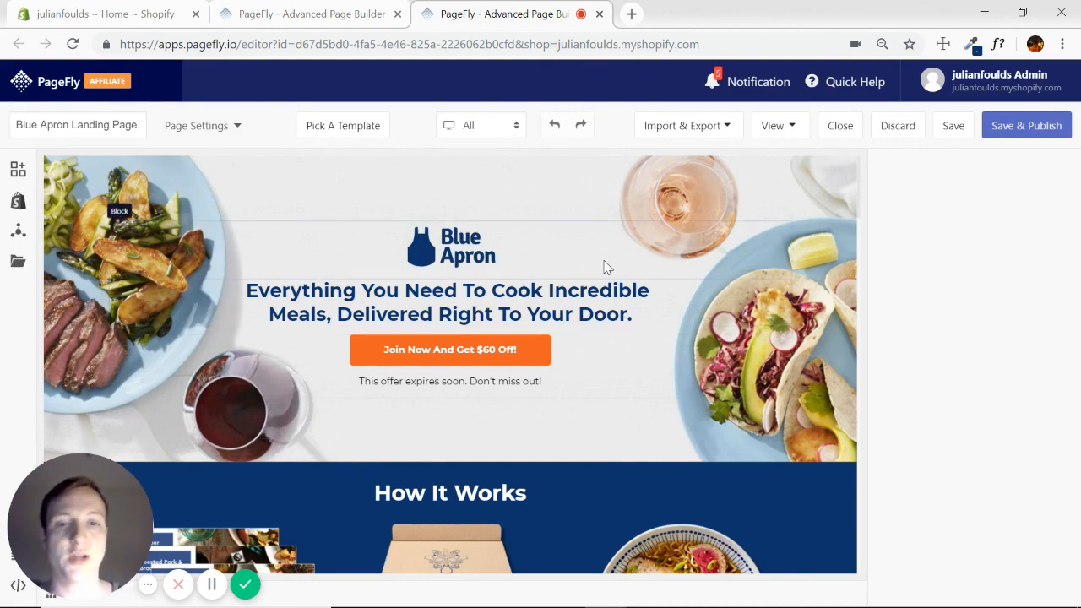
Step: Switch the device preview of the Blue Apron page to Mobile
scroll(down, 3)
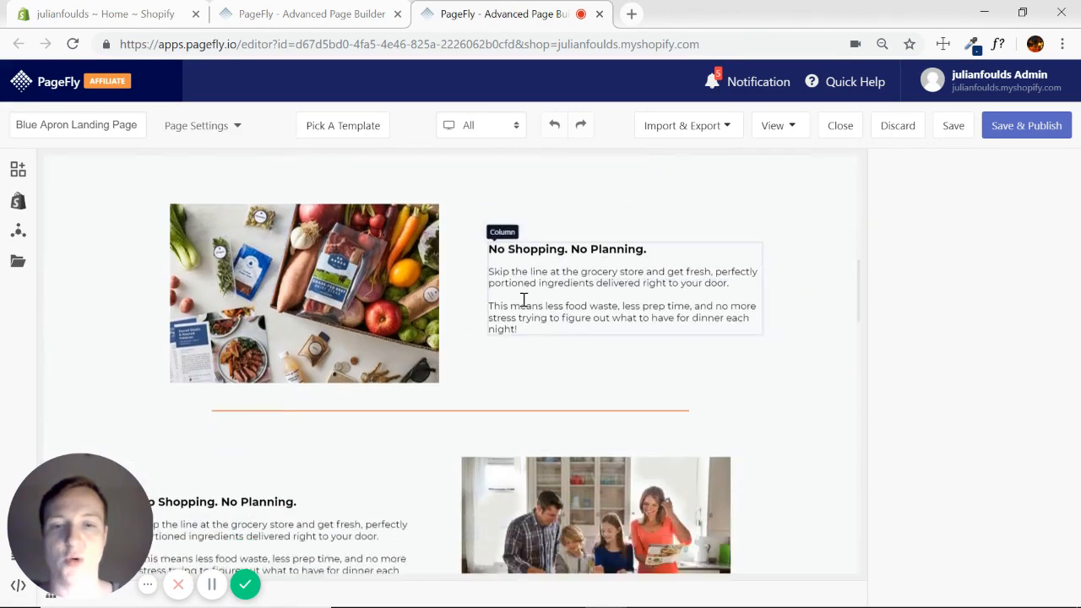
scroll(down, 3)
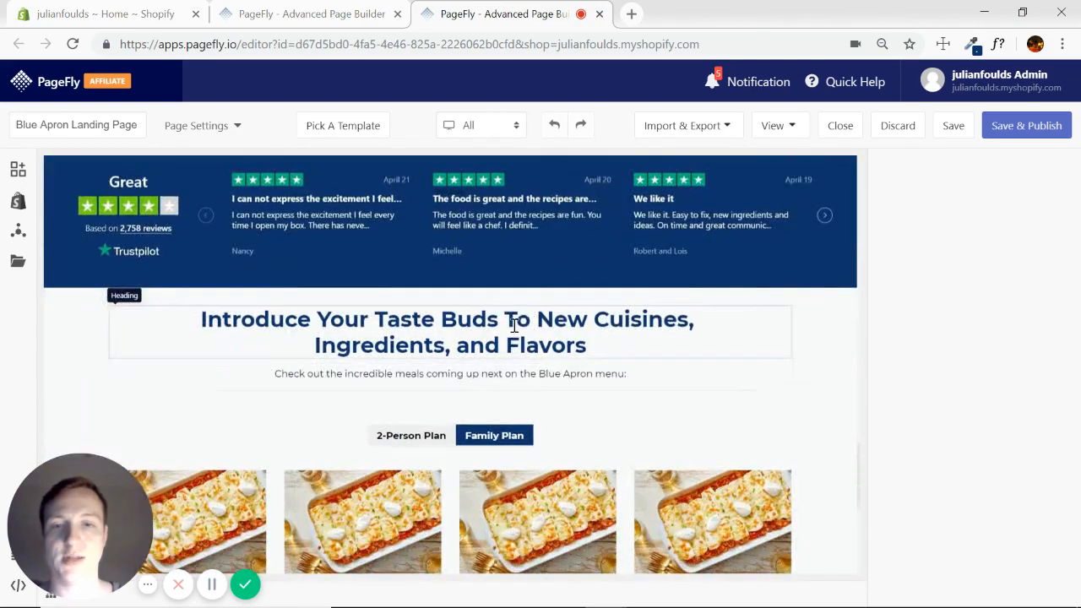
scroll(up, 3)
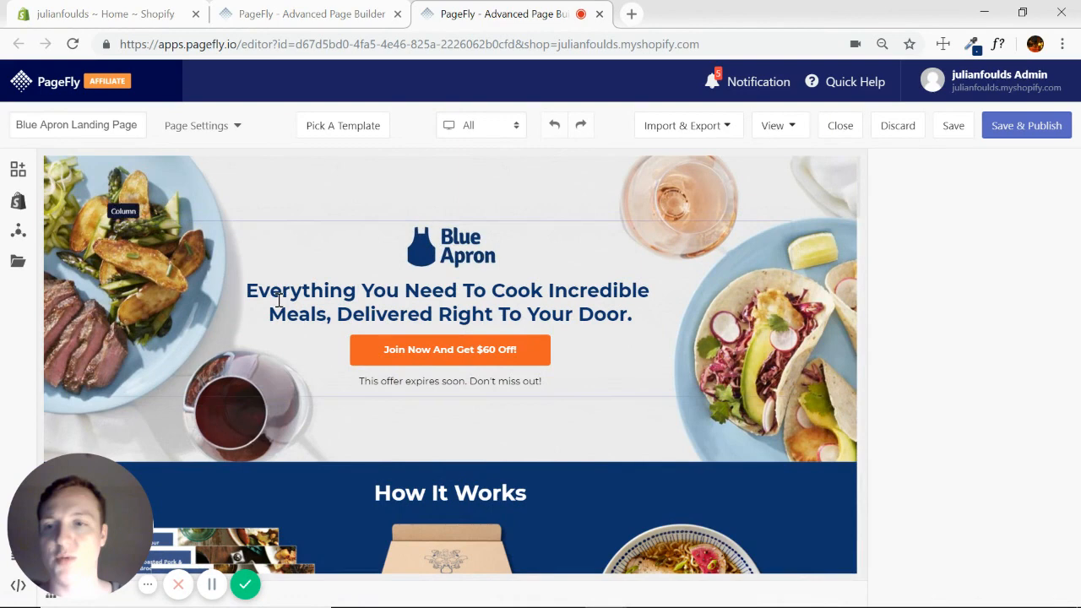
mouse_move(712, 312)
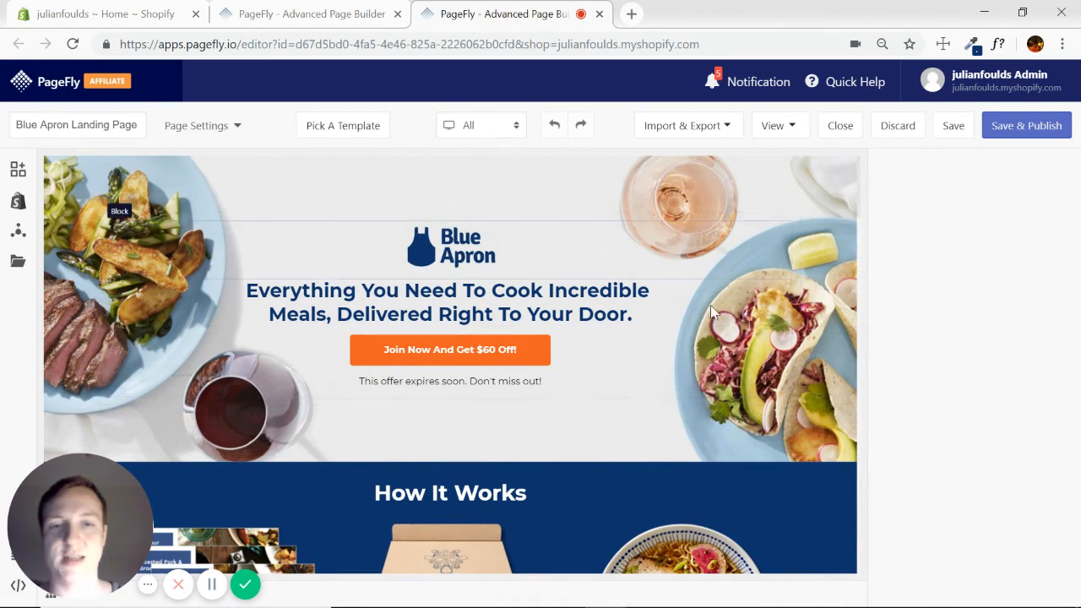
mouse_move(763, 251)
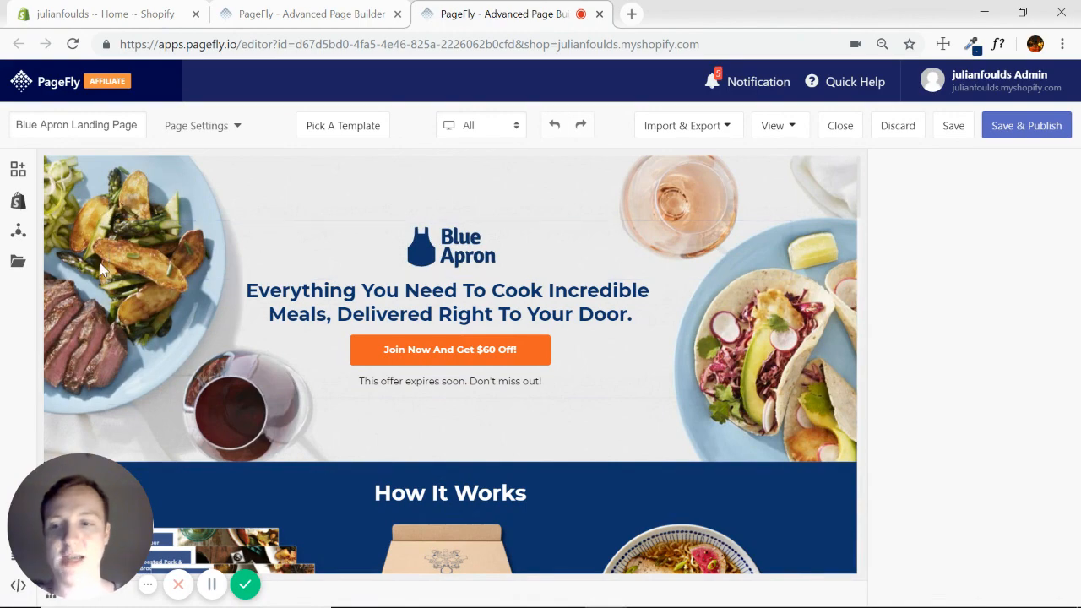
mouse_move(307, 247)
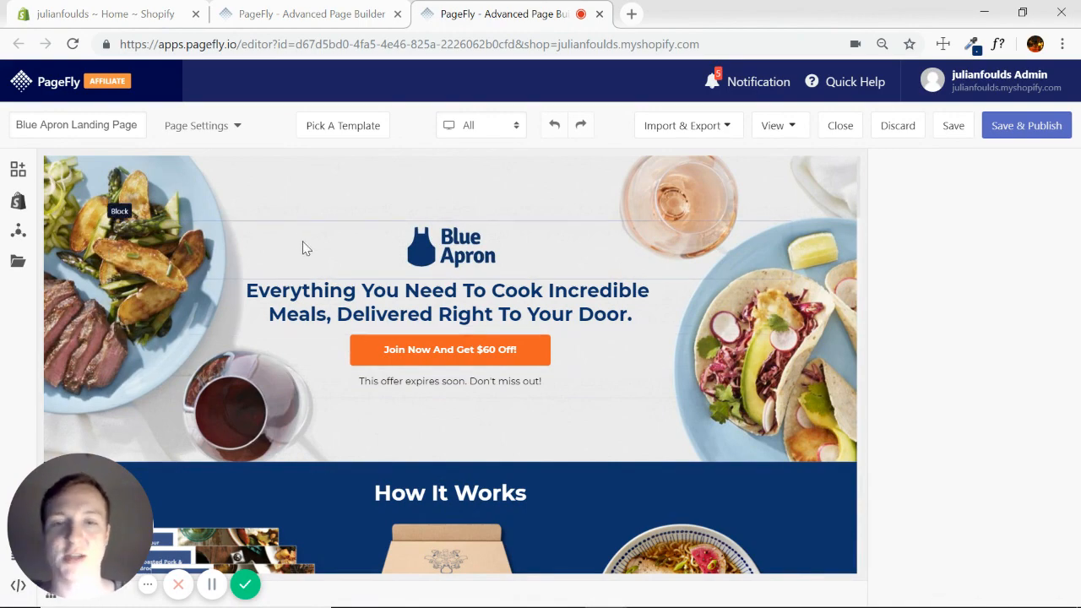
mouse_move(542, 373)
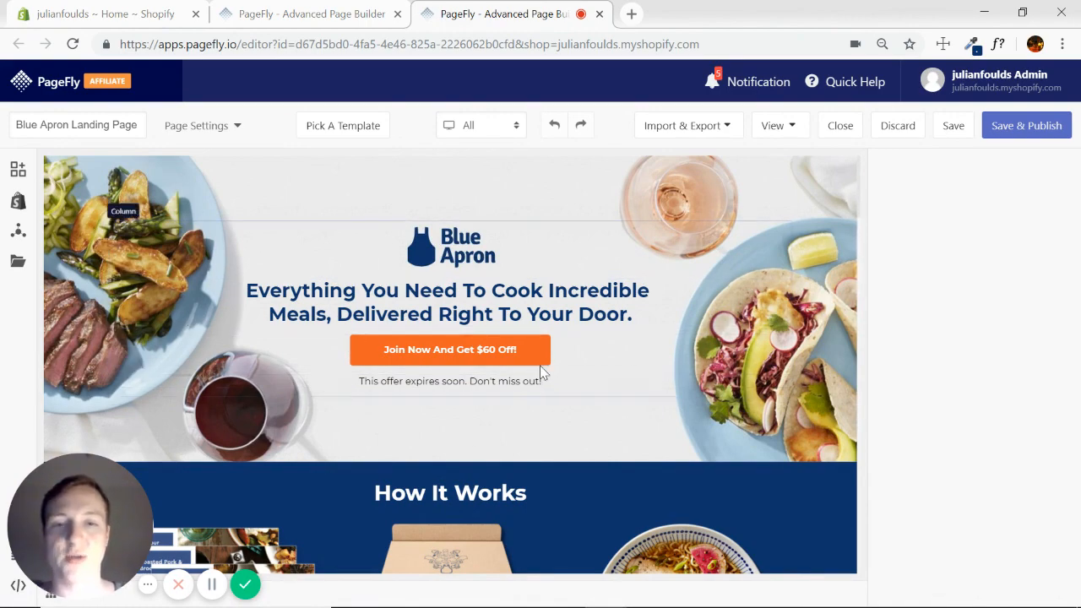
mouse_move(659, 257)
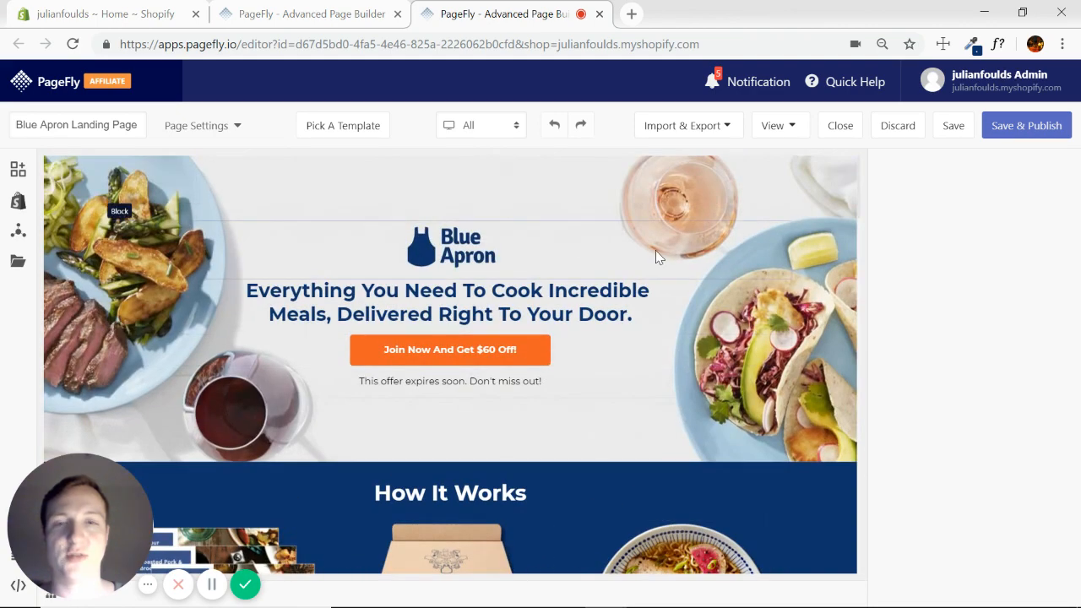
click(479, 125)
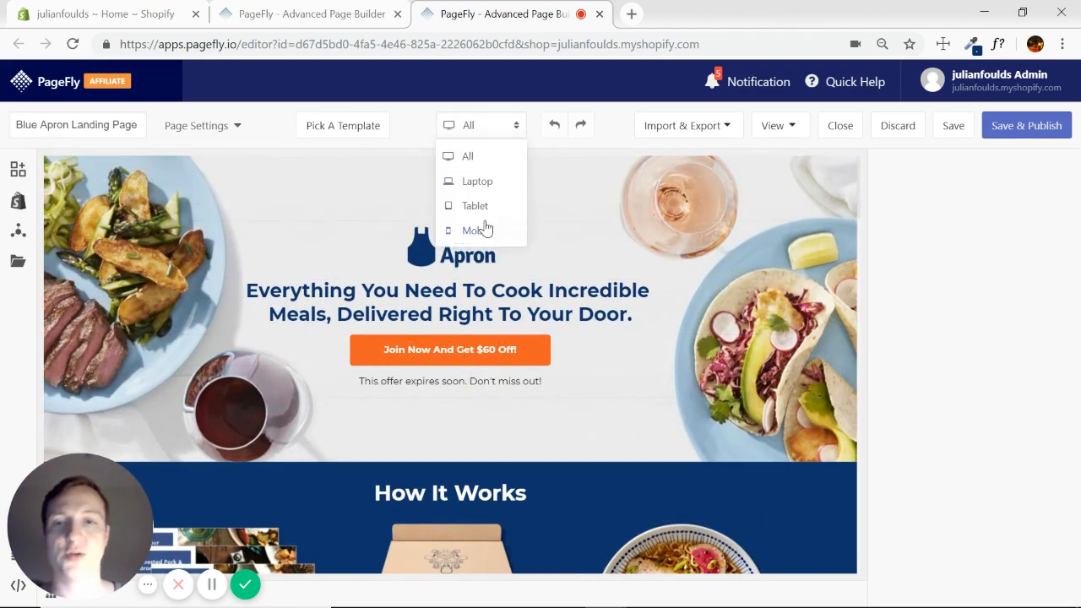
click(476, 229)
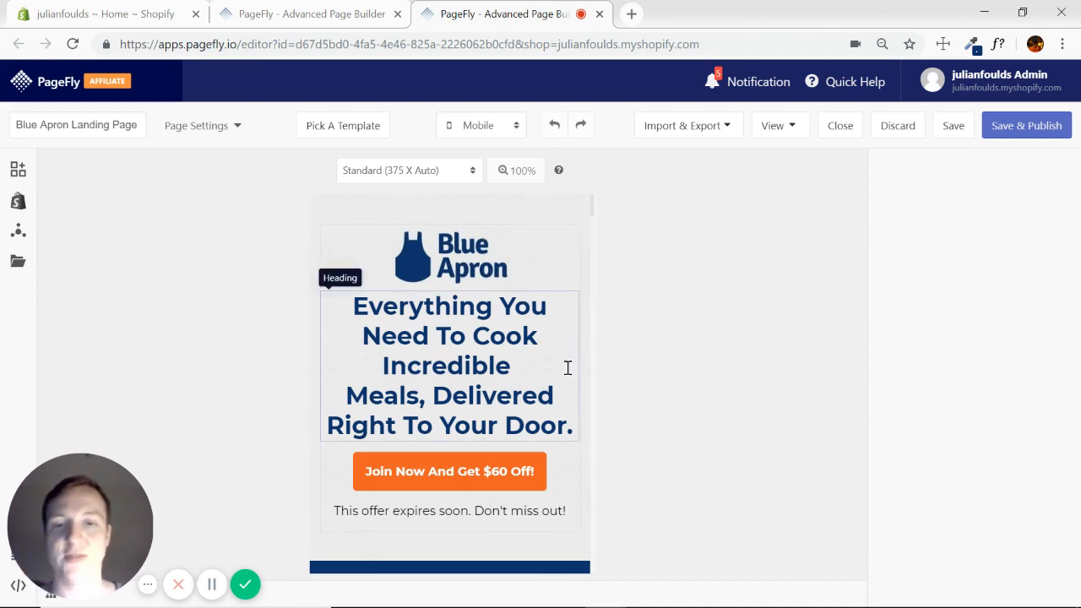
mouse_move(439, 378)
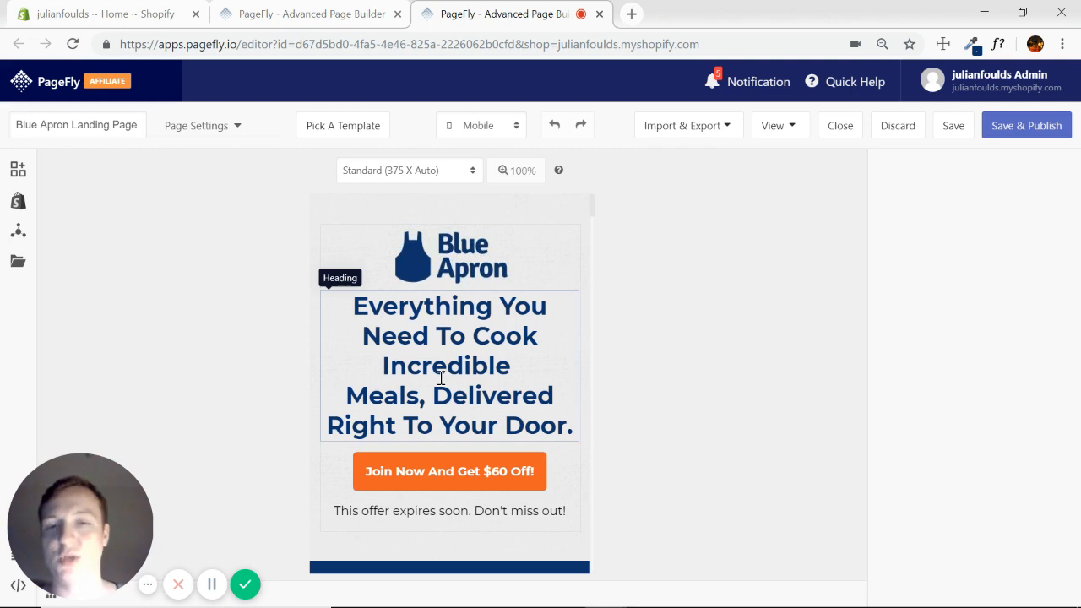
Step: Select the hero headline to bring up its settings panel
scroll(down, 3)
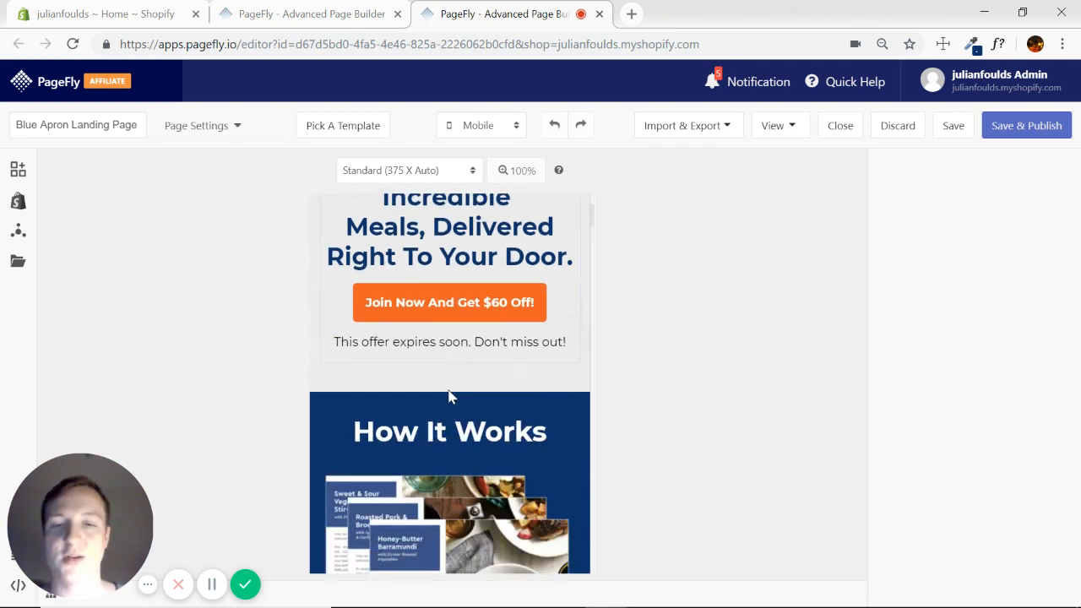
scroll(up, 3)
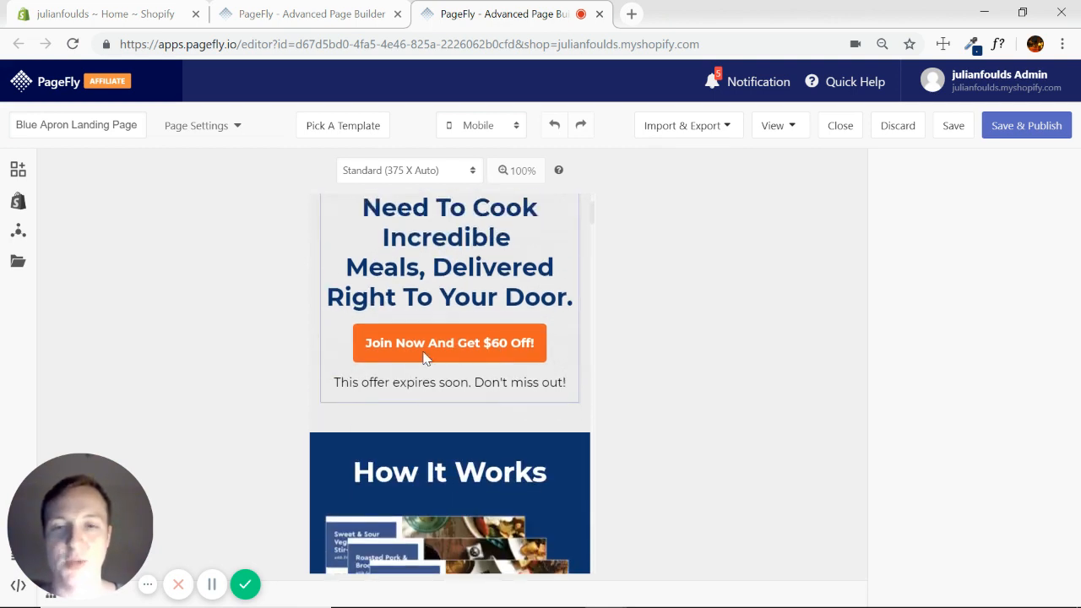
scroll(up, 3)
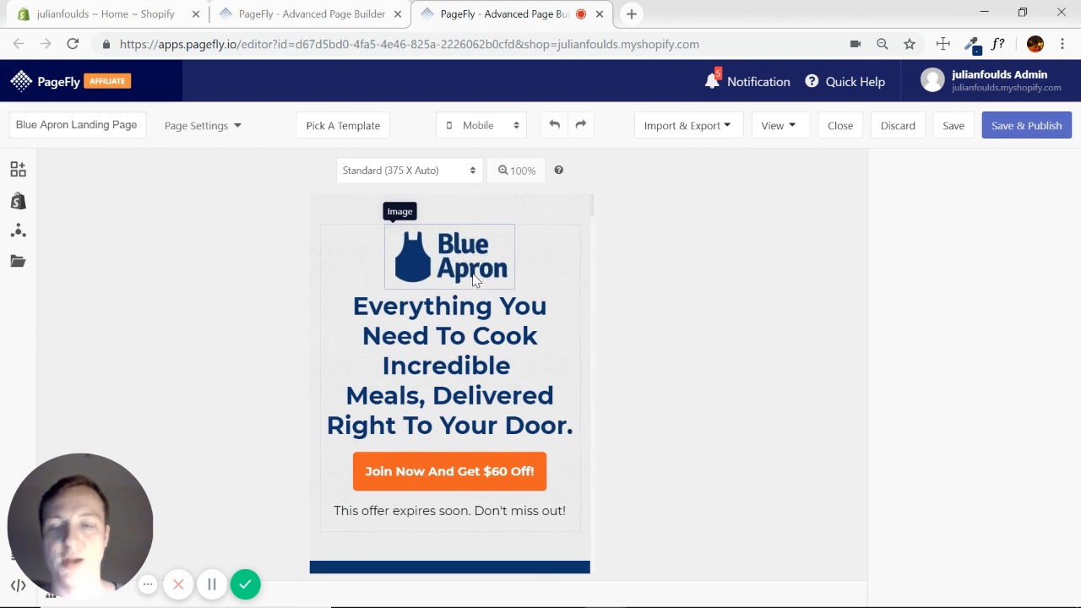
click(449, 256)
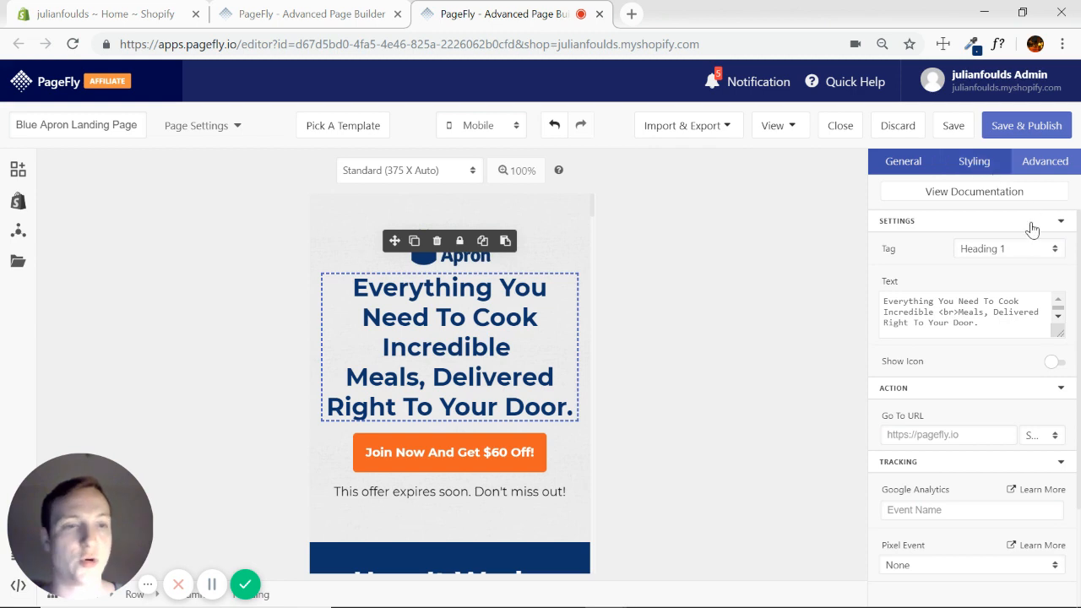
Step: Choose smaller font sizes for the hero headline and the How It Works heading
click(973, 162)
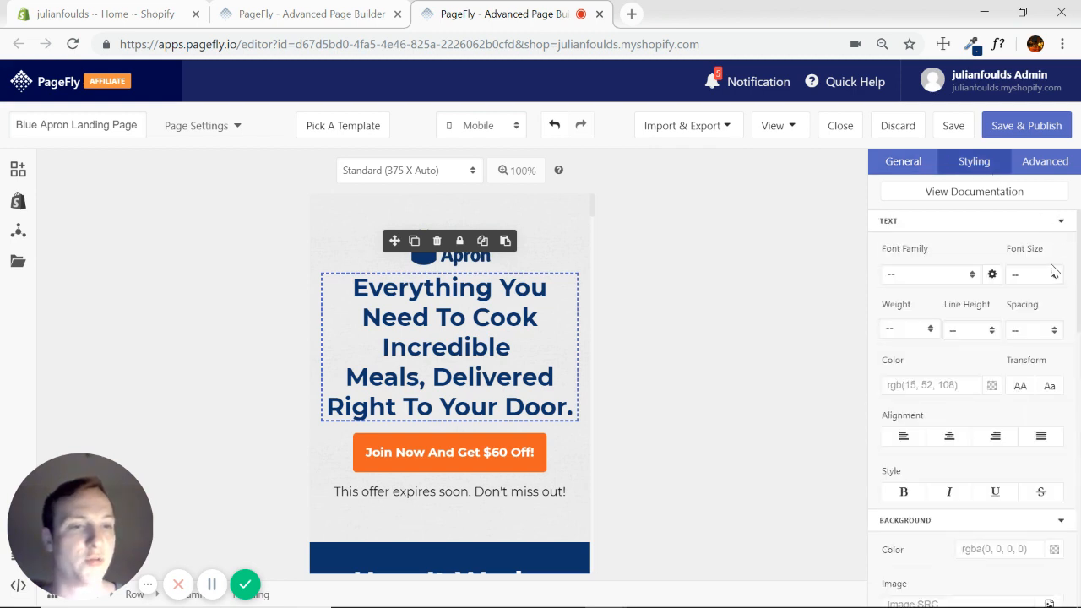
click(1030, 273)
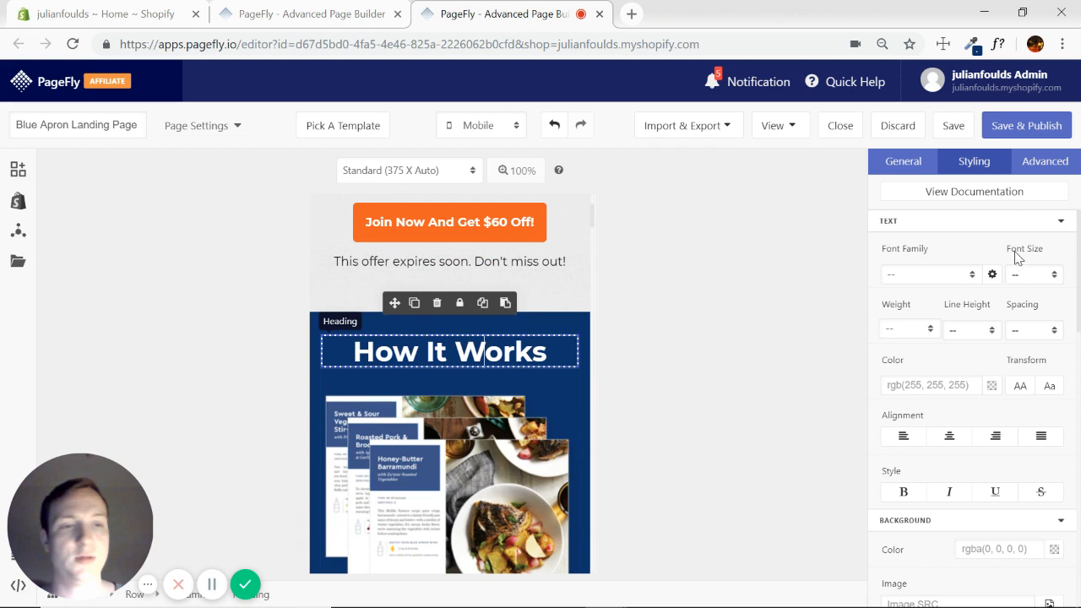
click(1030, 274)
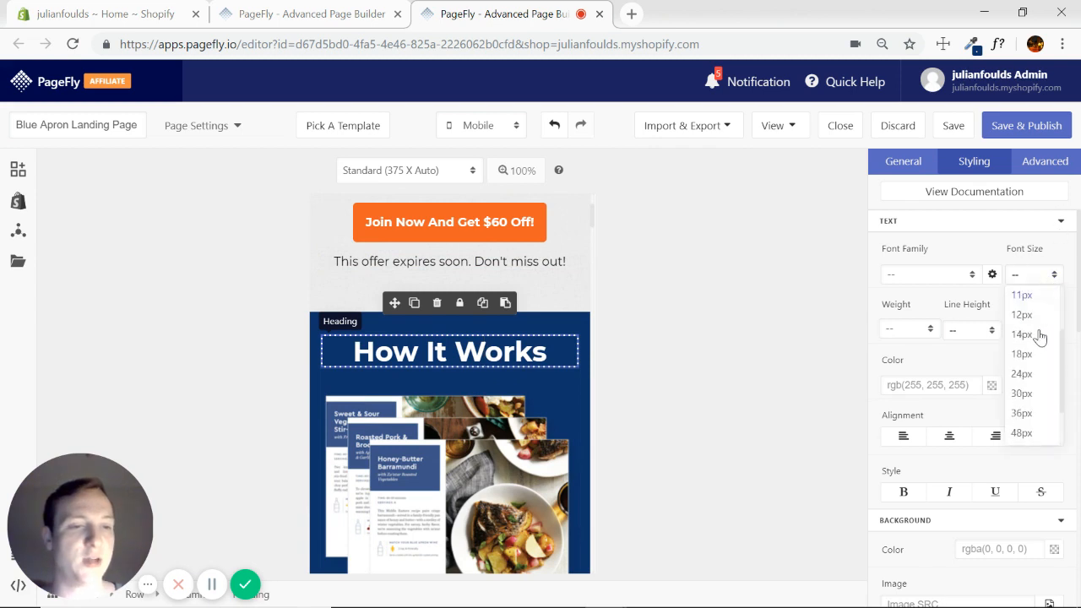
click(1020, 373)
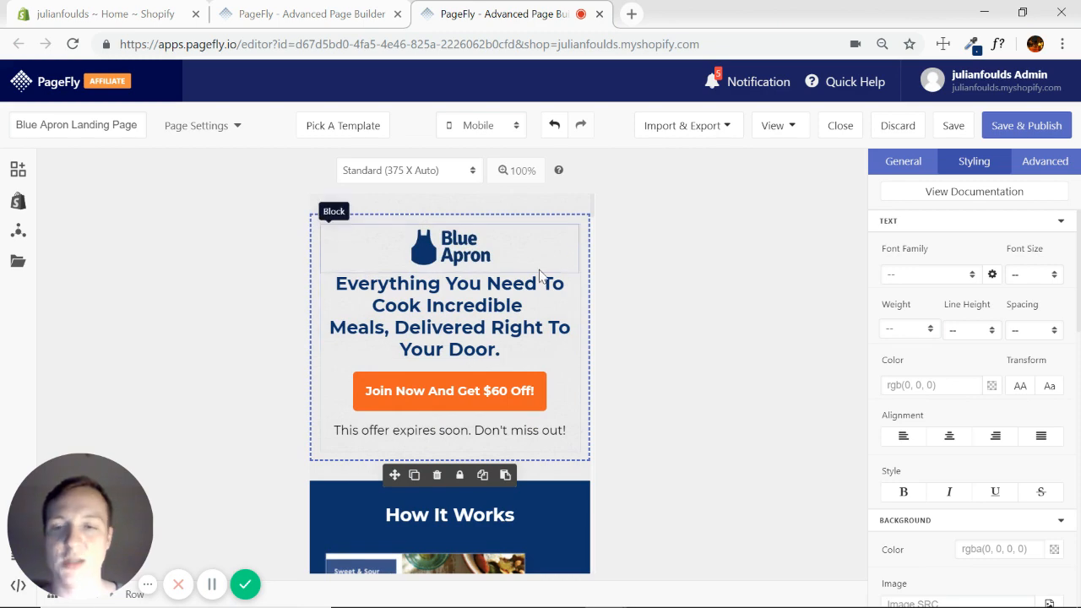
scroll(down, 3)
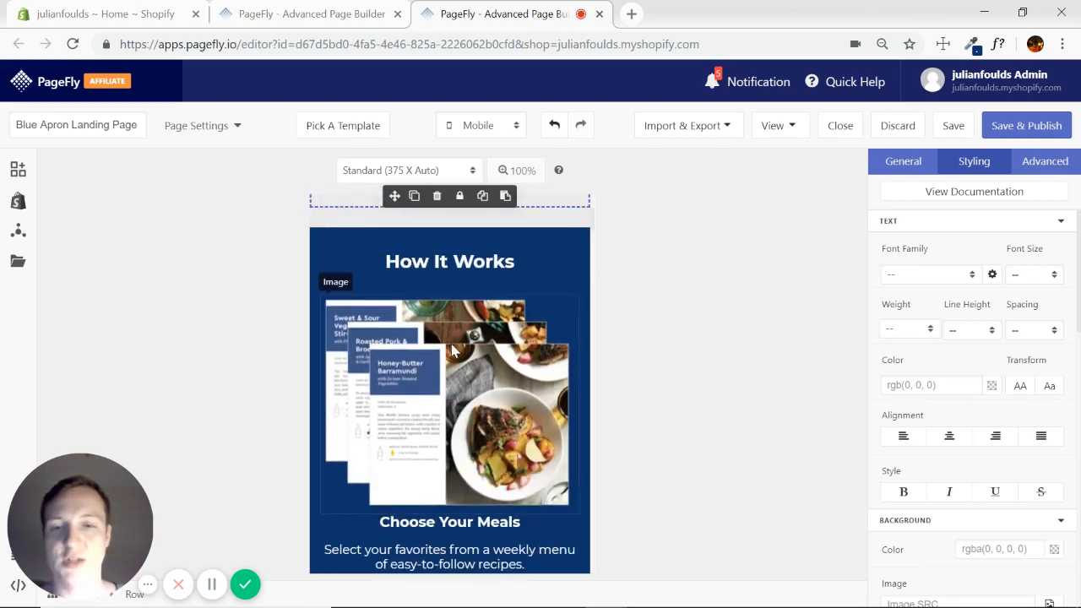
scroll(down, 3)
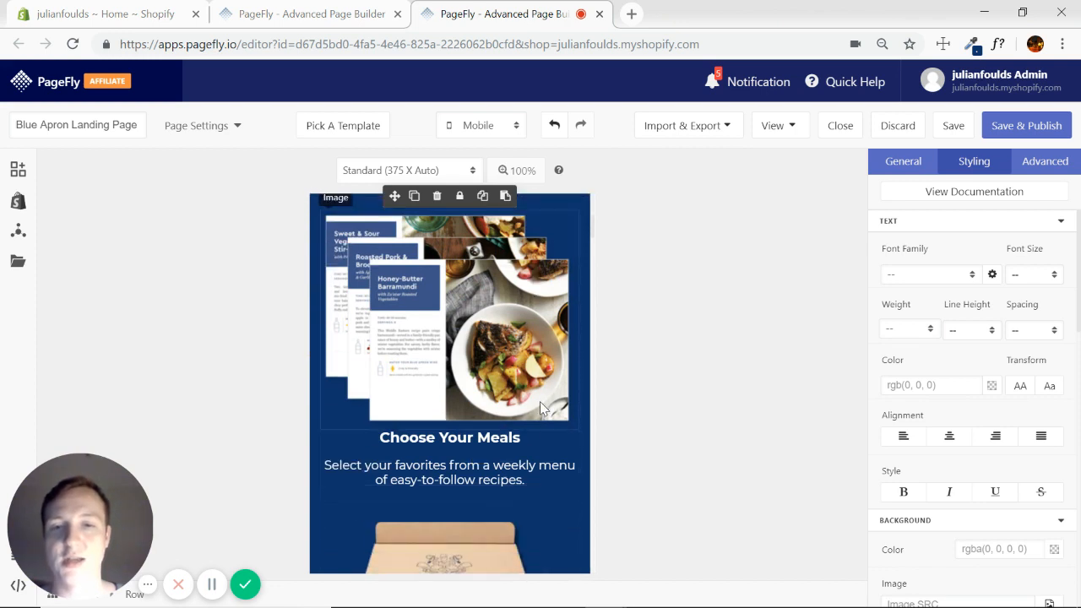
mouse_move(449, 255)
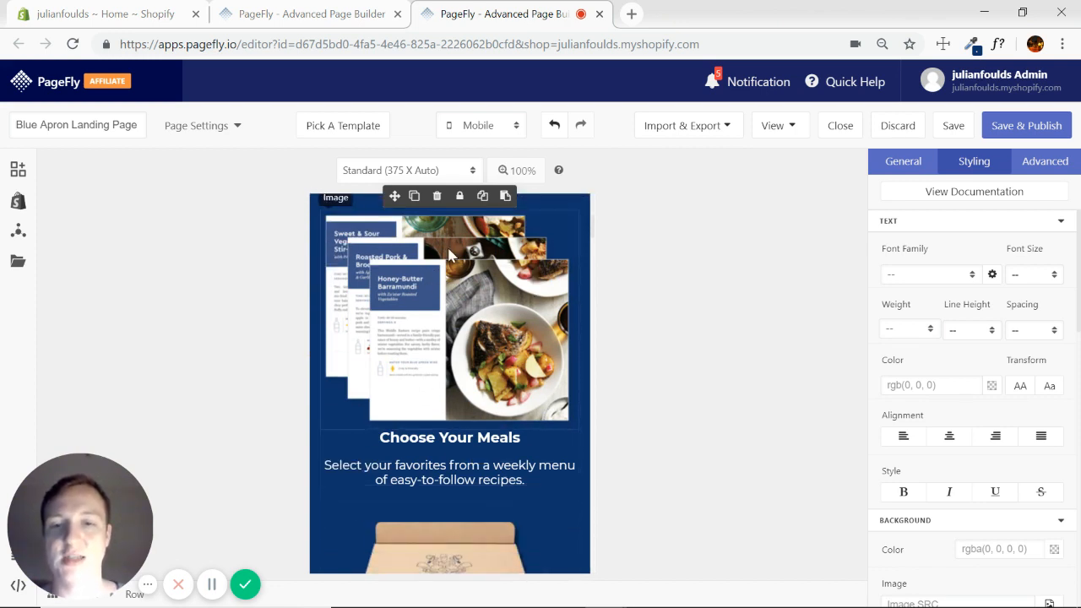
mouse_move(540, 375)
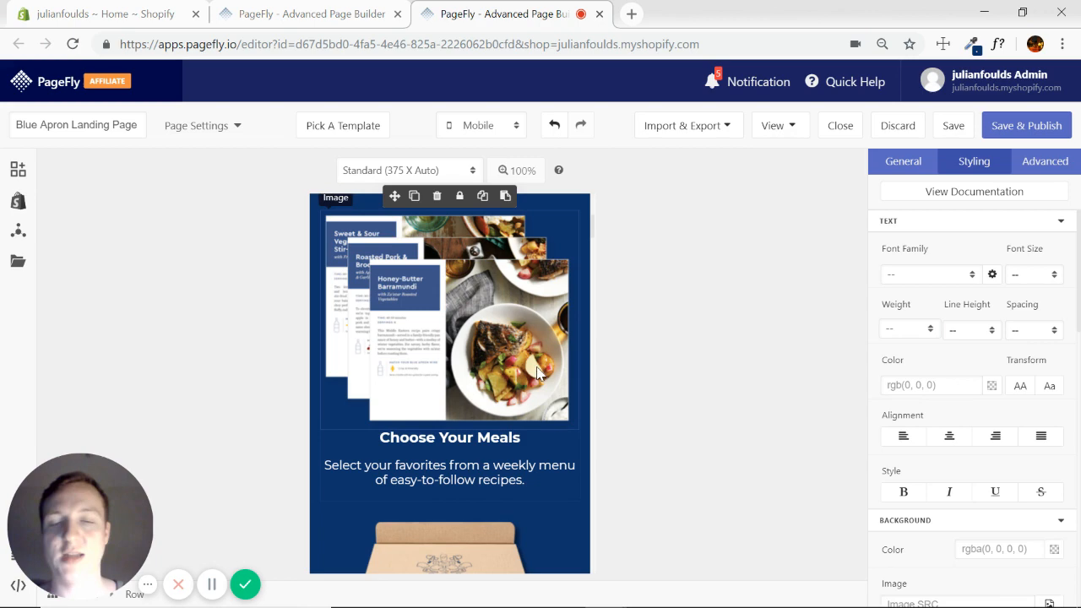
scroll(down, 3)
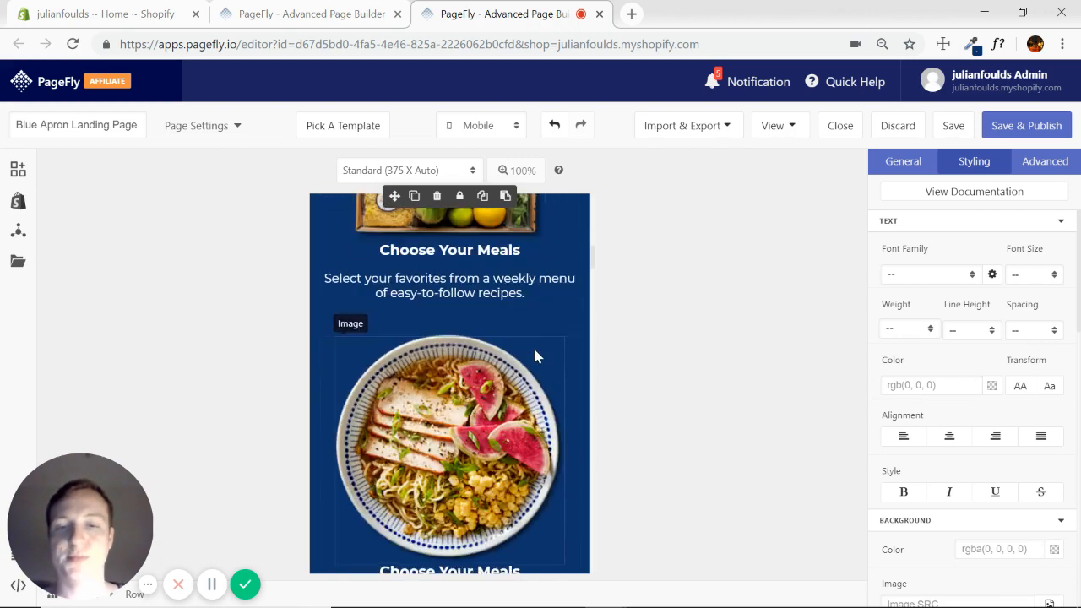
scroll(down, 3)
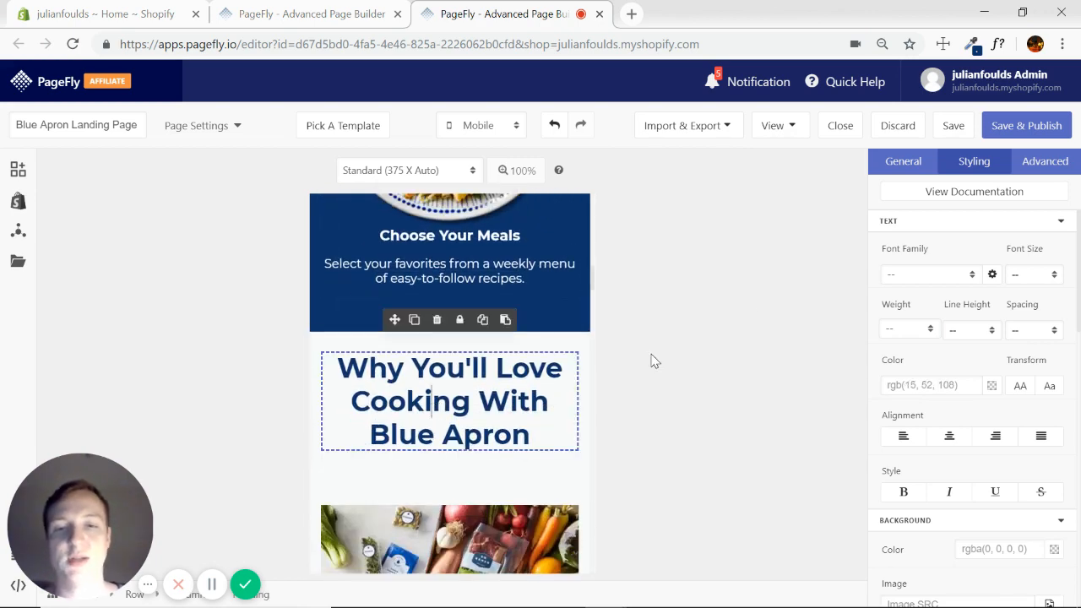
Step: Set the Why You'll Love Cooking With Blue Apron heading to 24px
click(1032, 274)
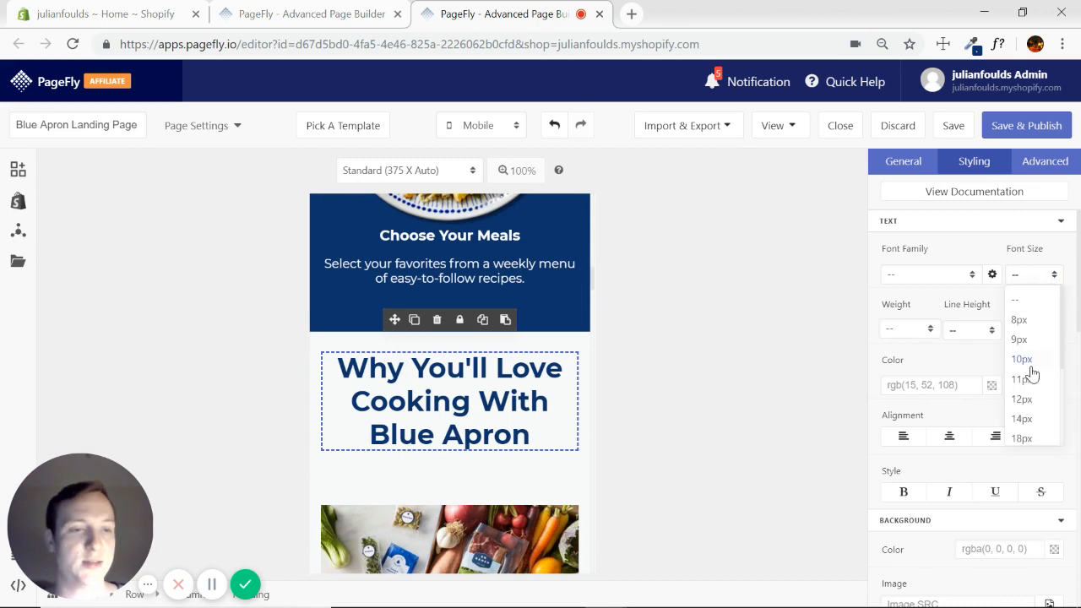
click(1021, 438)
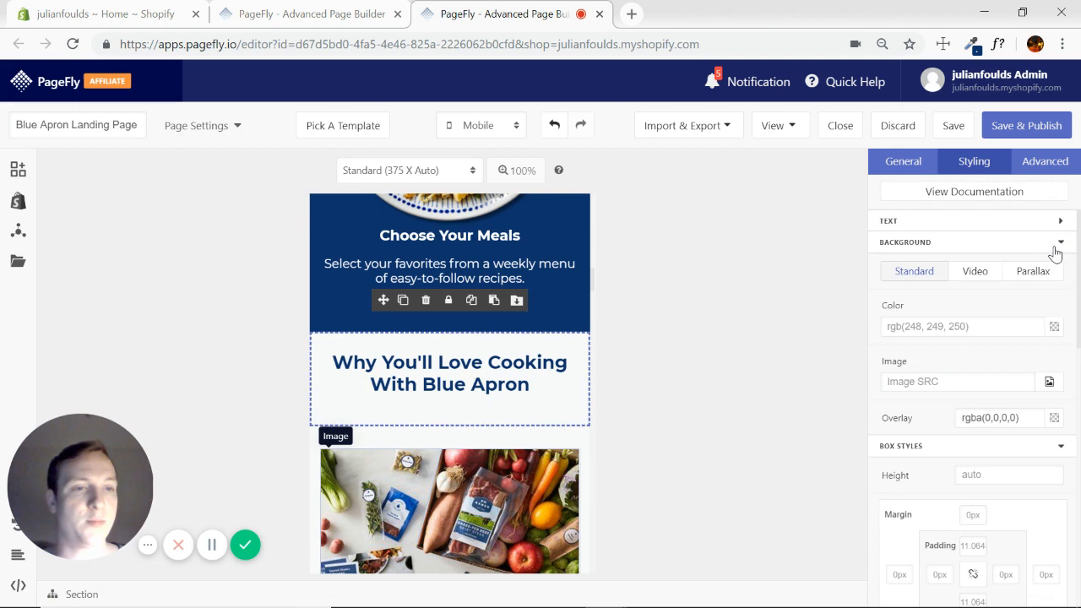
click(1060, 241)
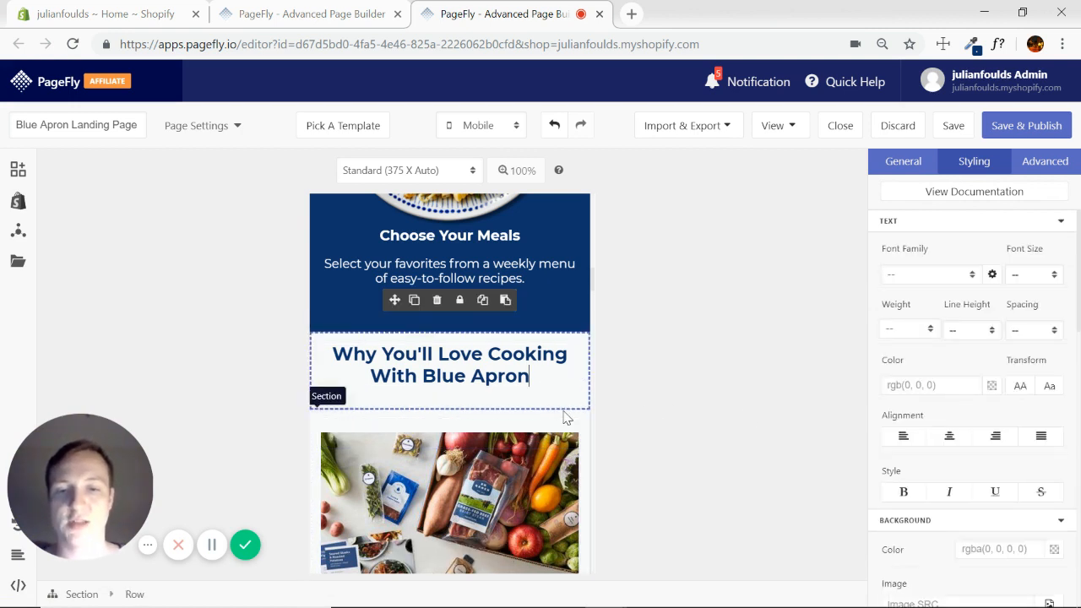
Step: Check the spacing of the food image below and reselect the heading
click(449, 498)
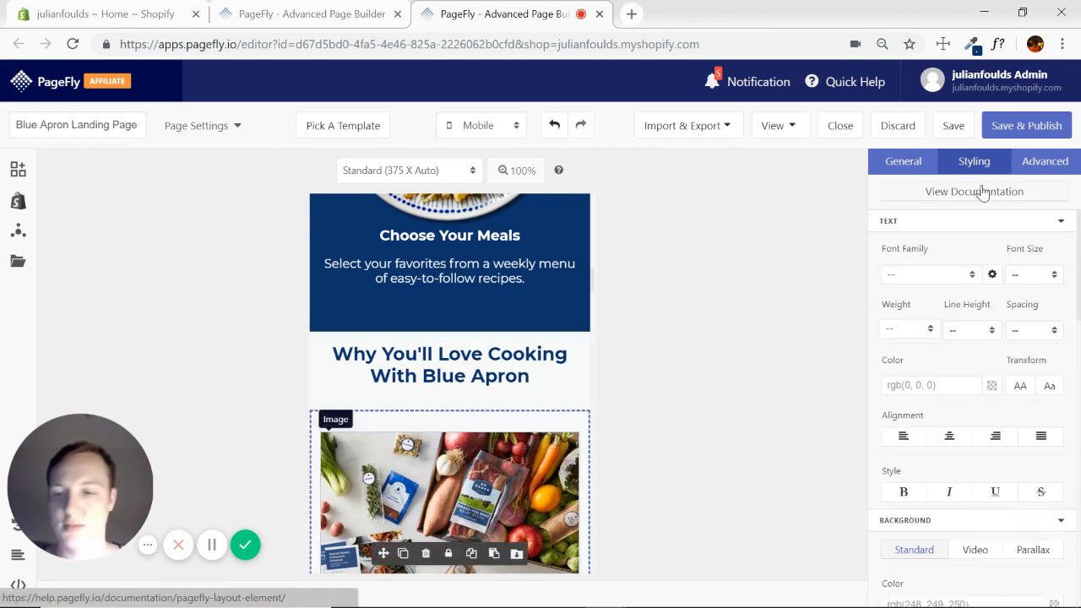
click(1060, 219)
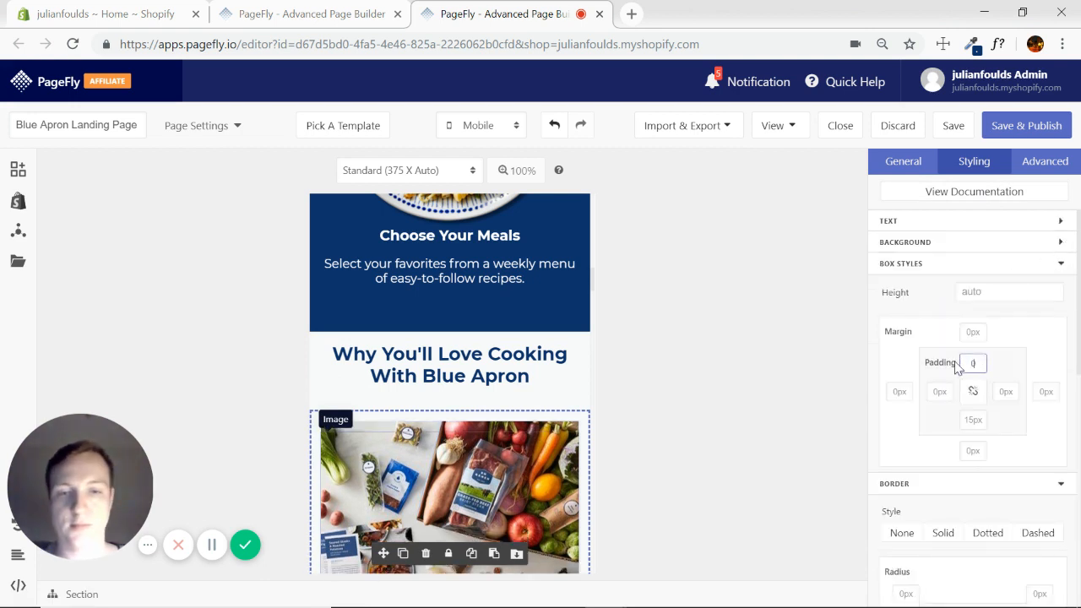
click(449, 365)
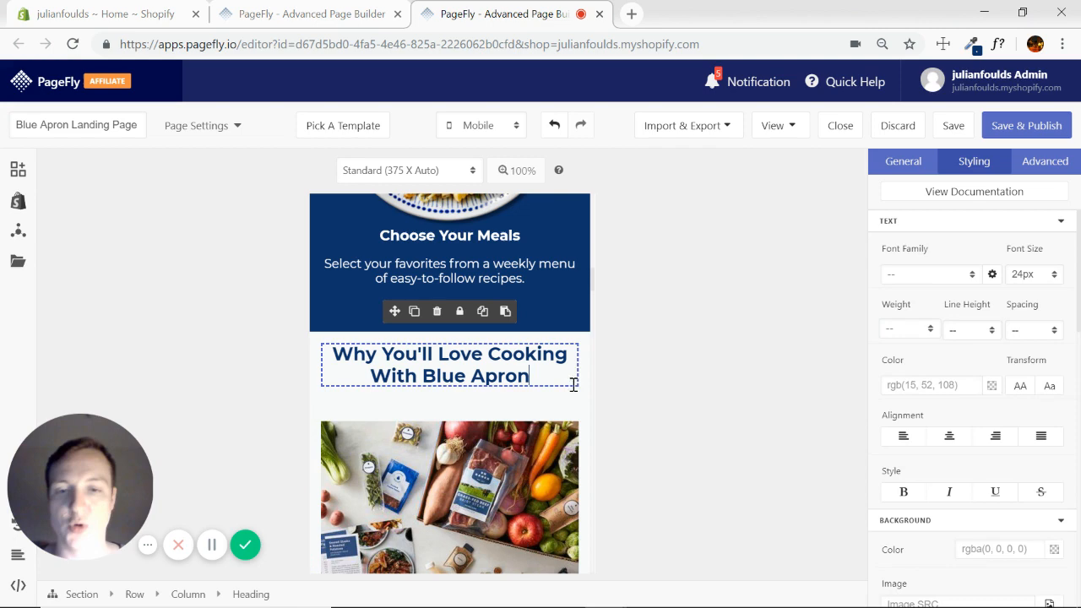
mouse_move(582, 374)
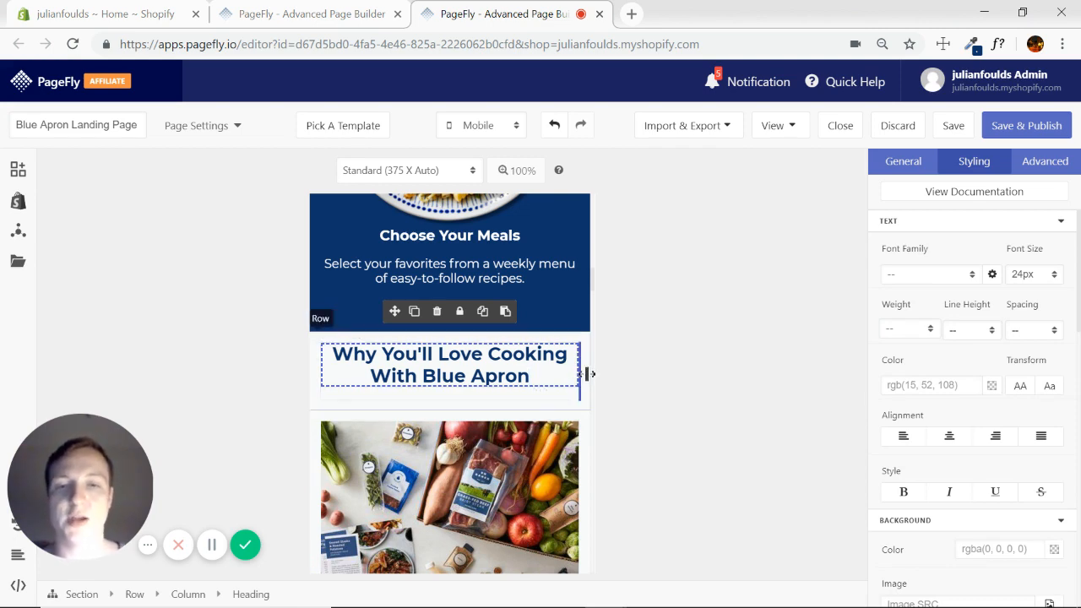
scroll(down, 3)
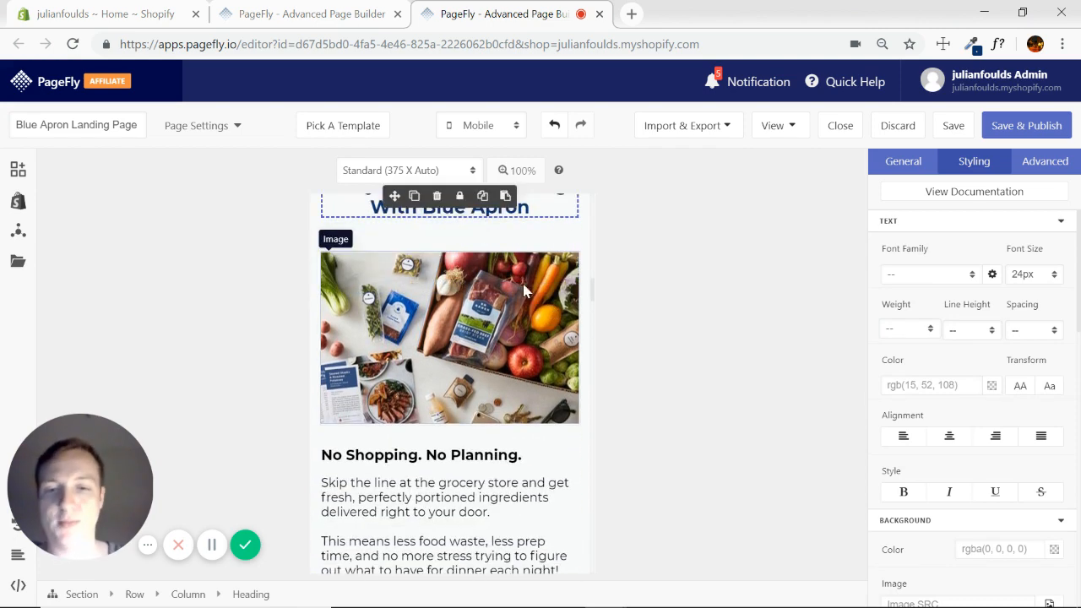
scroll(down, 3)
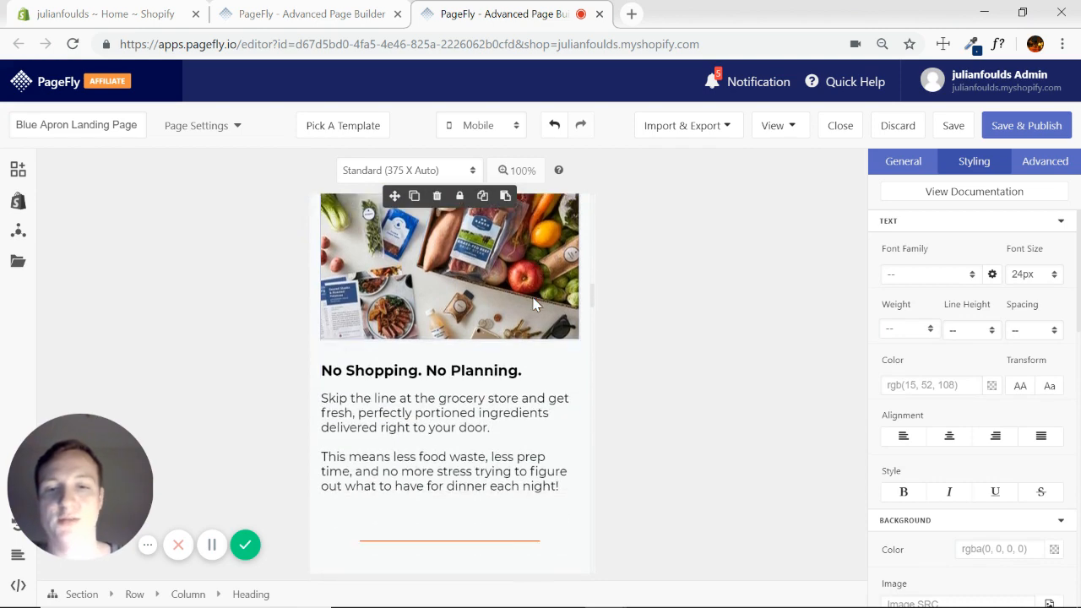
scroll(up, 3)
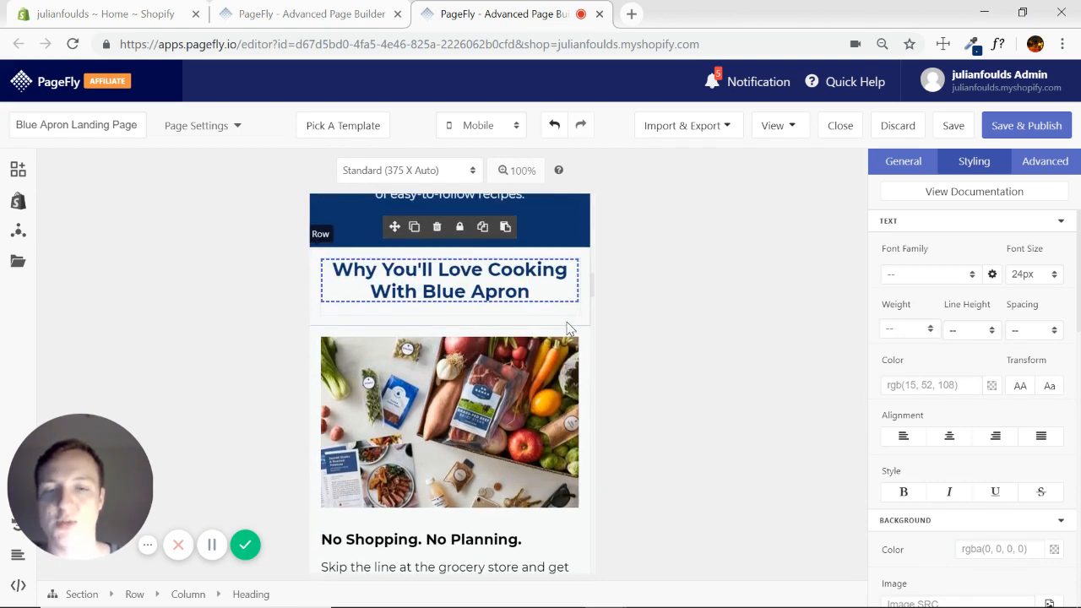
scroll(down, 3)
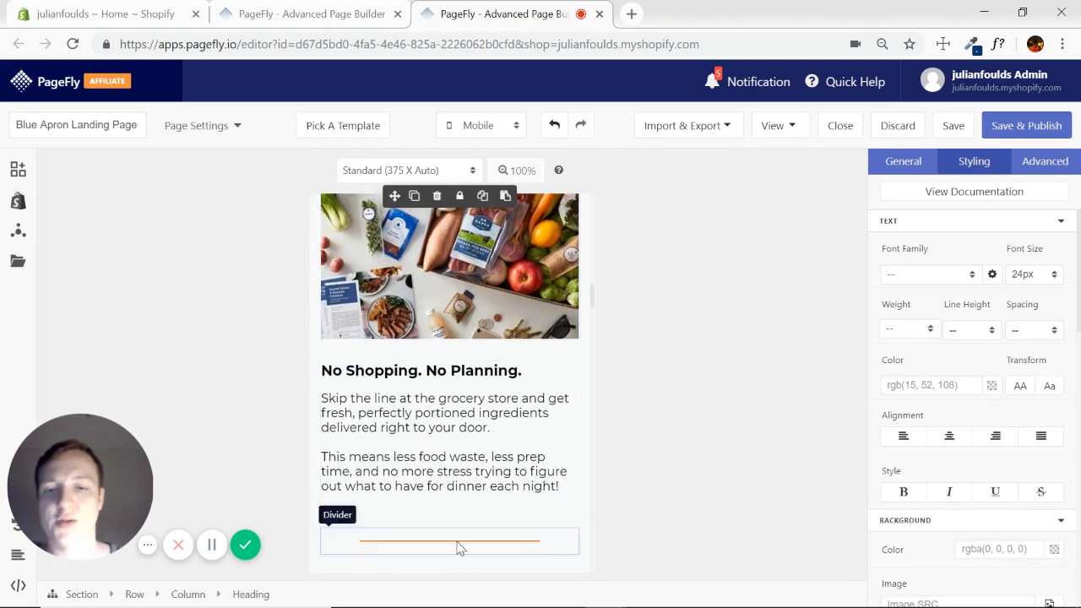
scroll(down, 3)
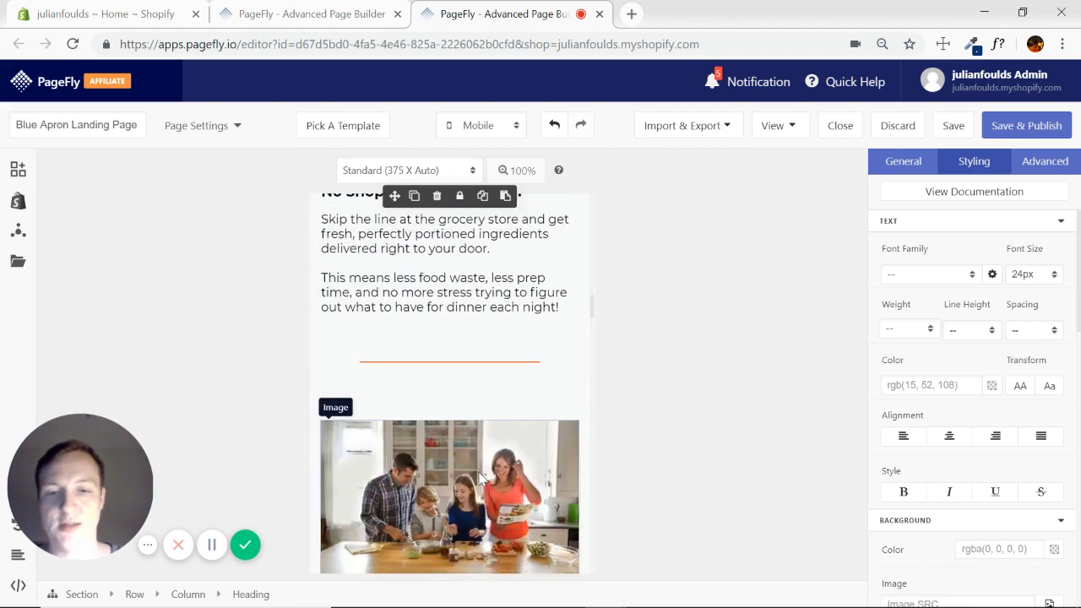
scroll(up, 3)
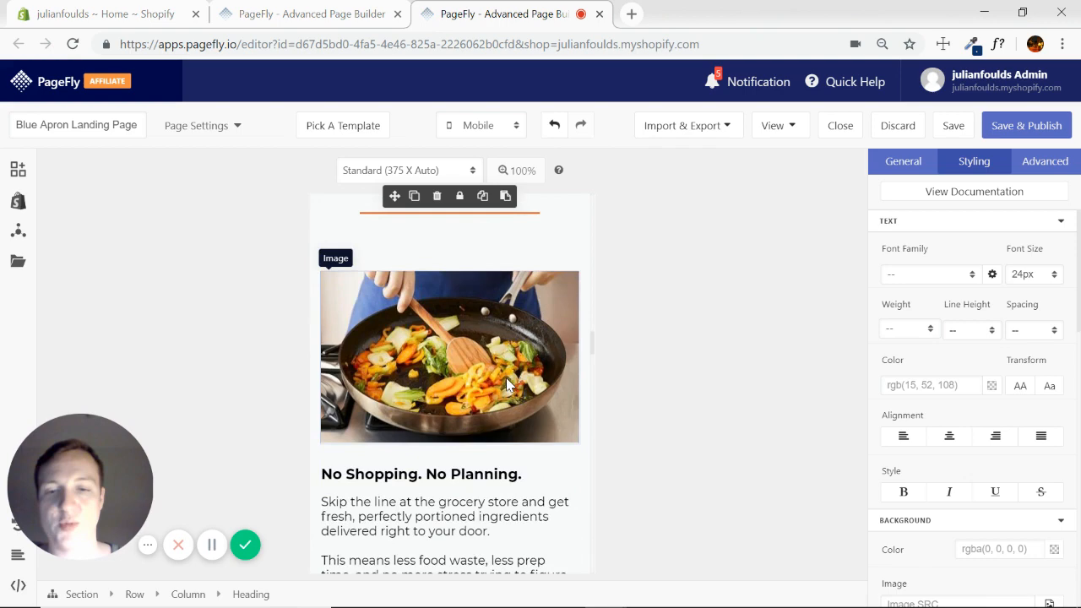
scroll(down, 3)
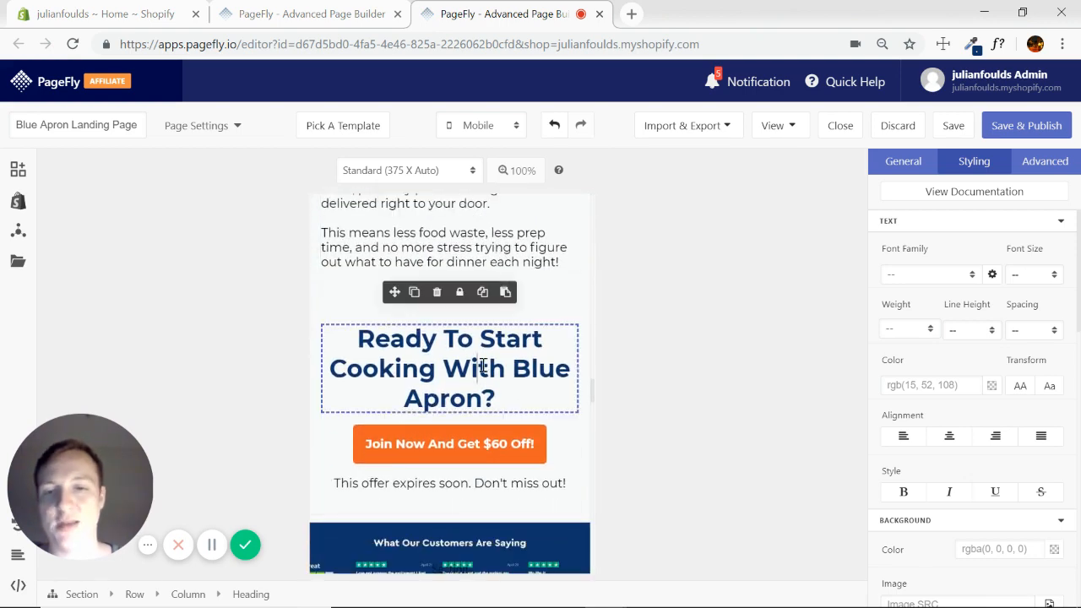
Step: Lower the Ready To Start Cooking With Blue Apron? heading's font size to fit two lines
click(1033, 273)
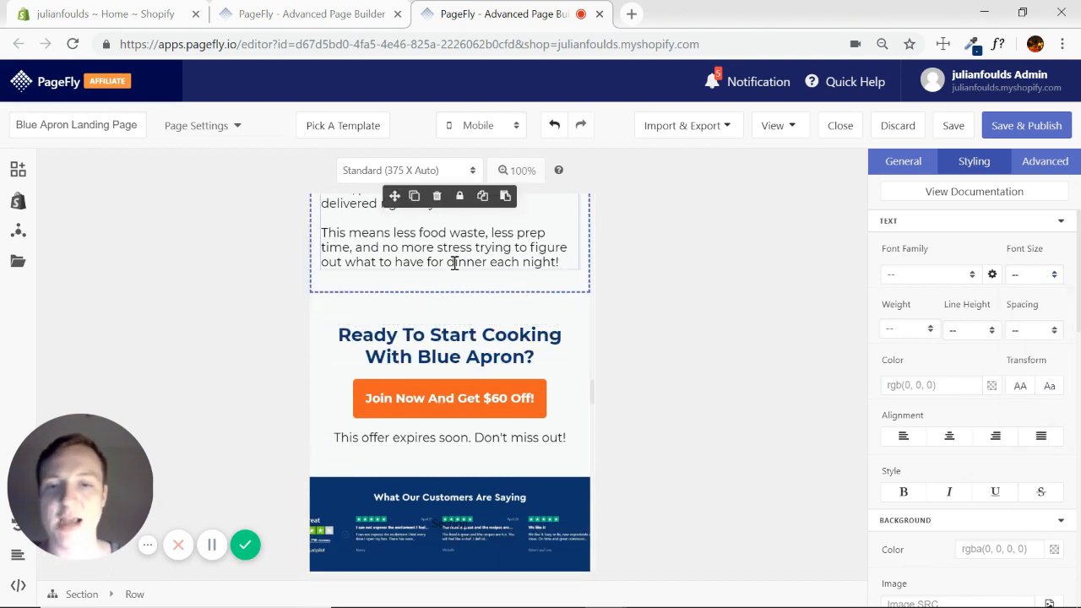
mouse_move(449, 375)
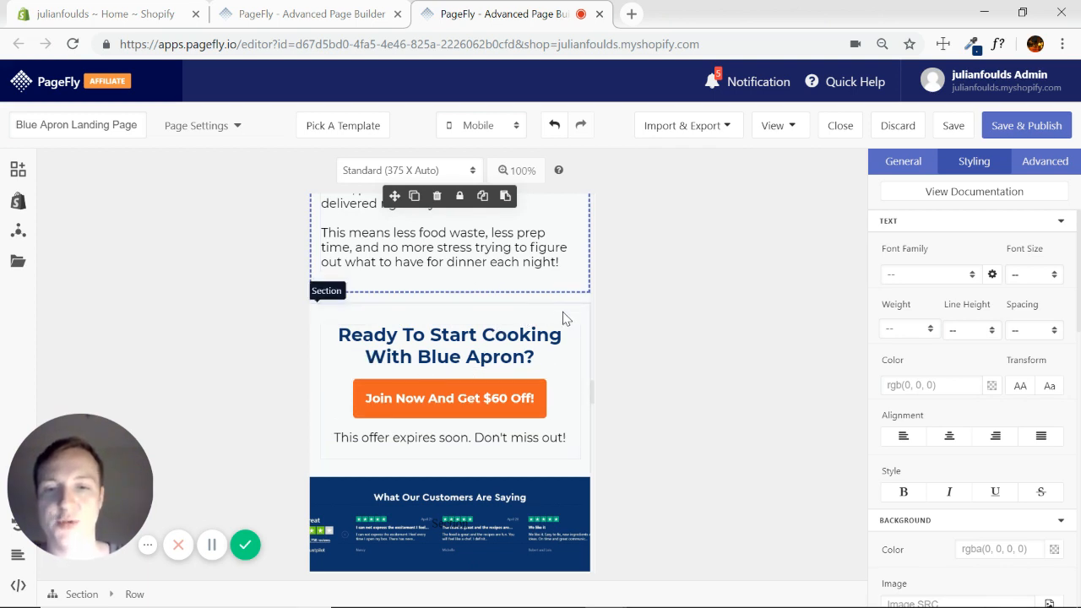
scroll(down, 3)
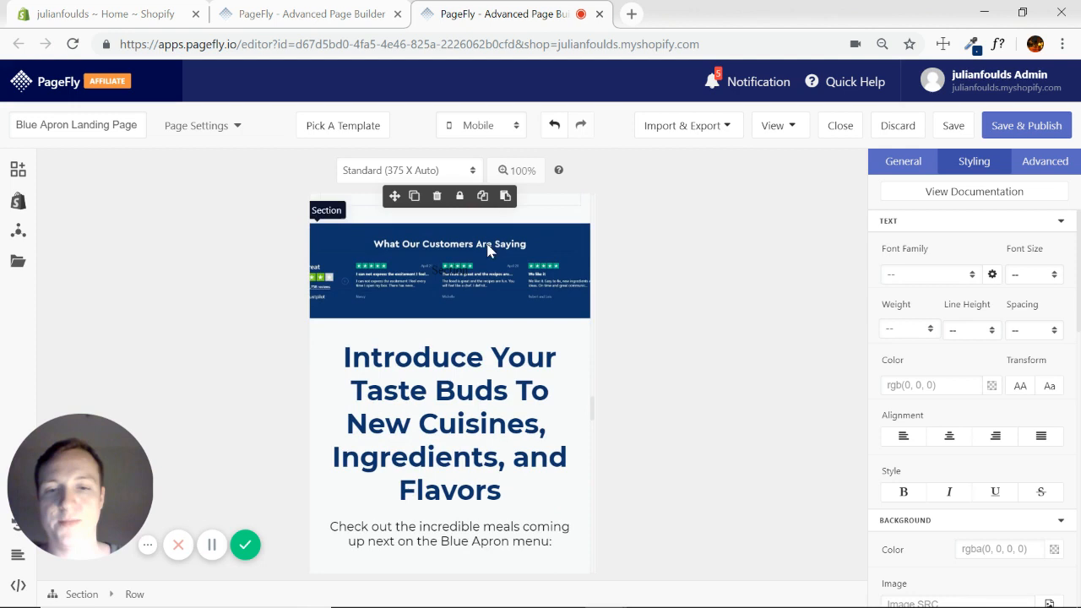
Step: Set the Introduce Your Taste Buds heading to 24px and move on to the meal plan section
scroll(up, 3)
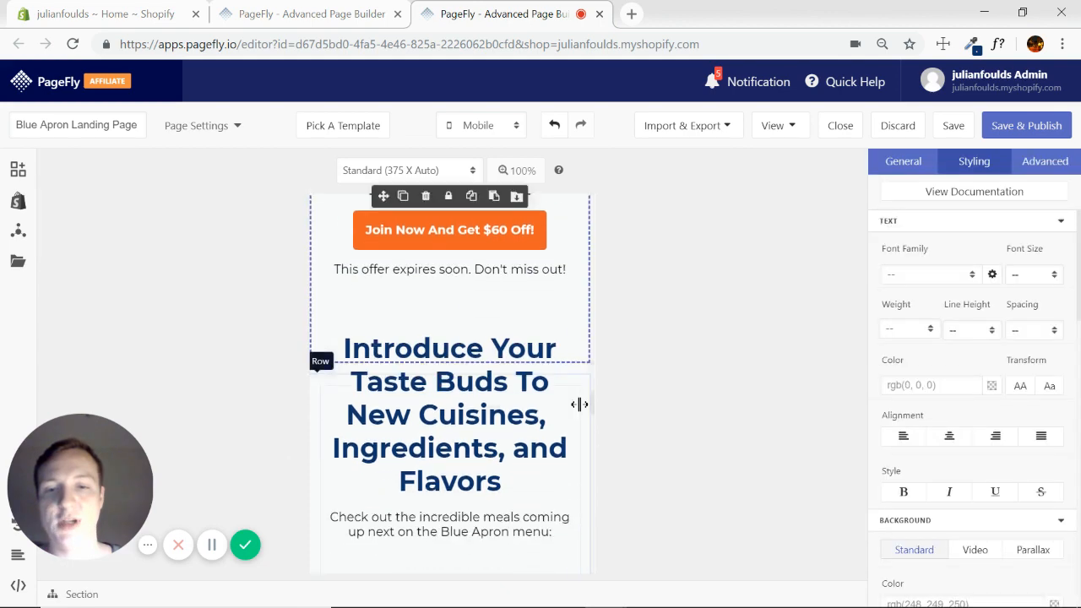
scroll(down, 3)
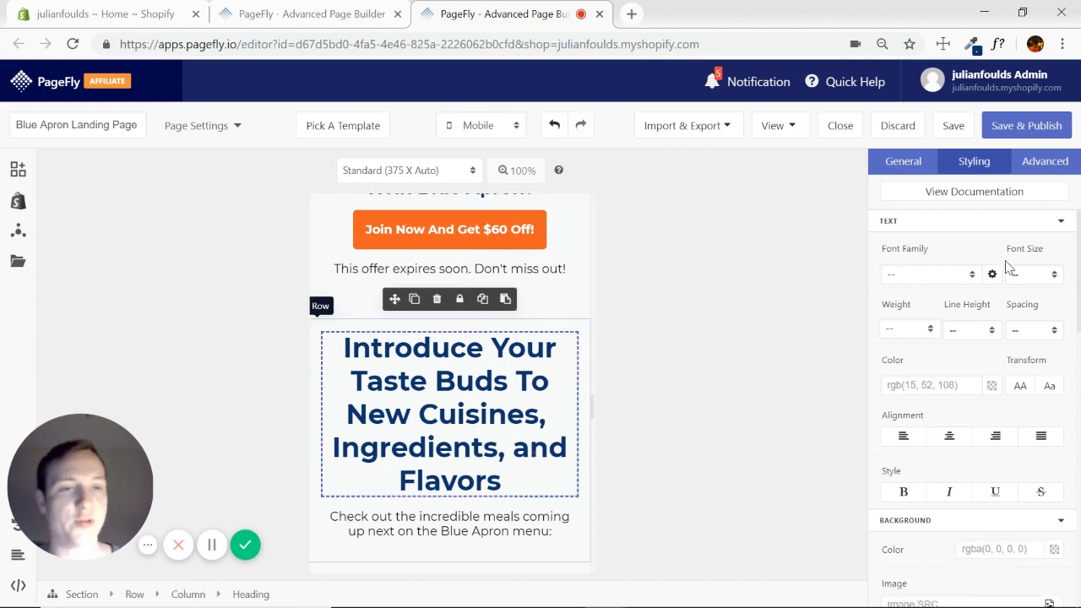
click(1032, 273)
text(24)
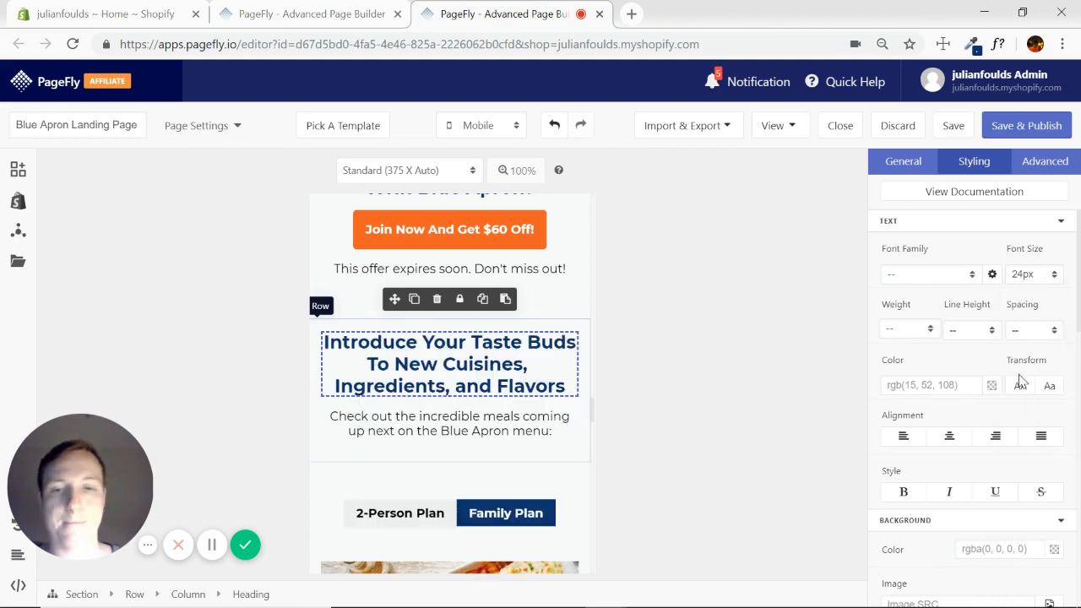
click(449, 363)
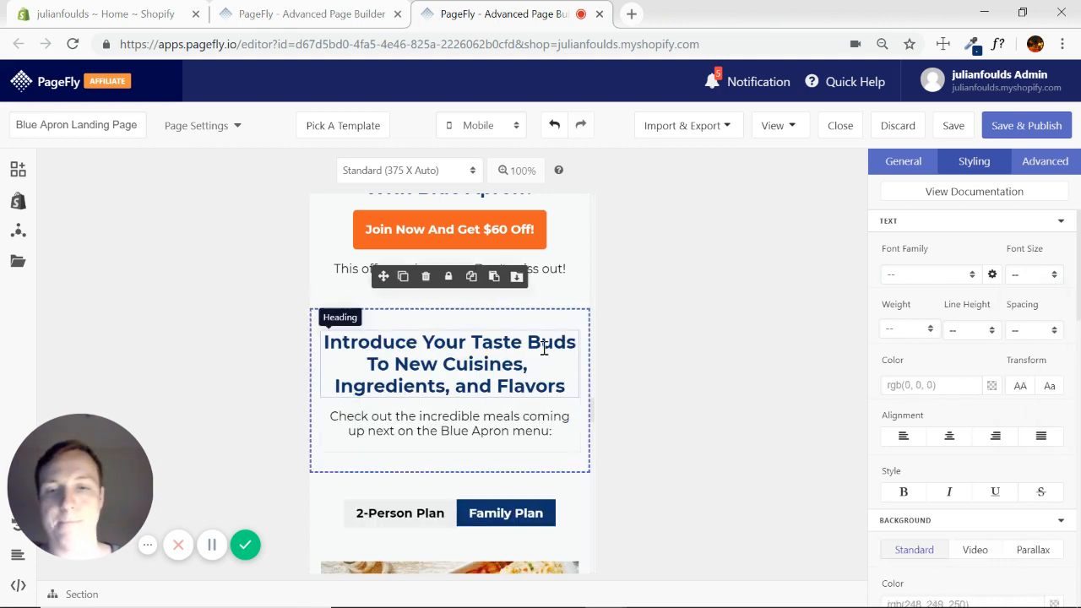
scroll(down, 3)
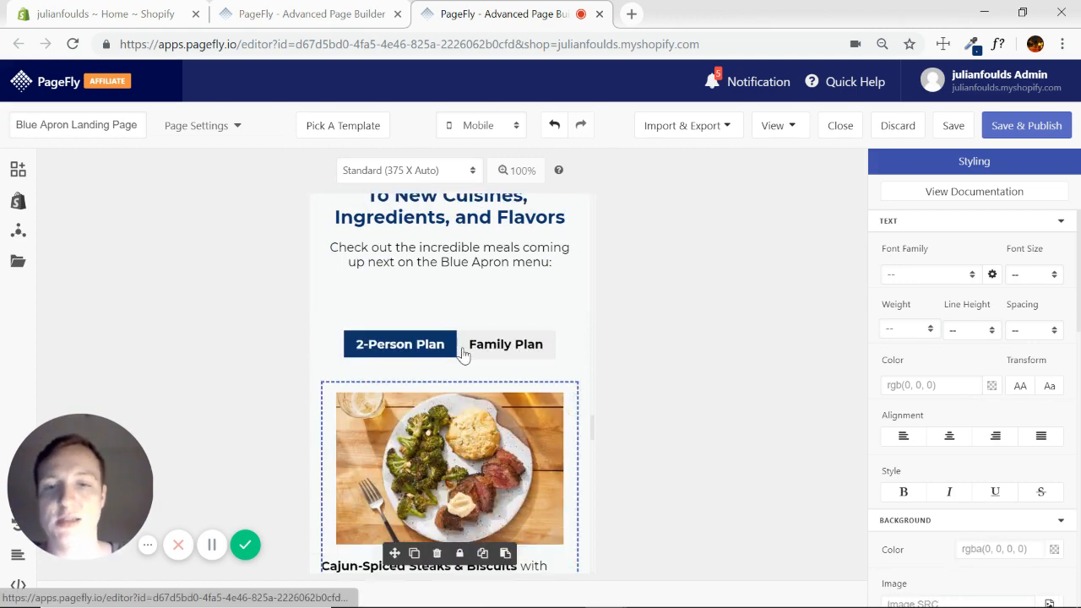
Step: Scroll to the tabs section and select a Cajun-Spiced Steaks & Biscuits dish card
scroll(down, 3)
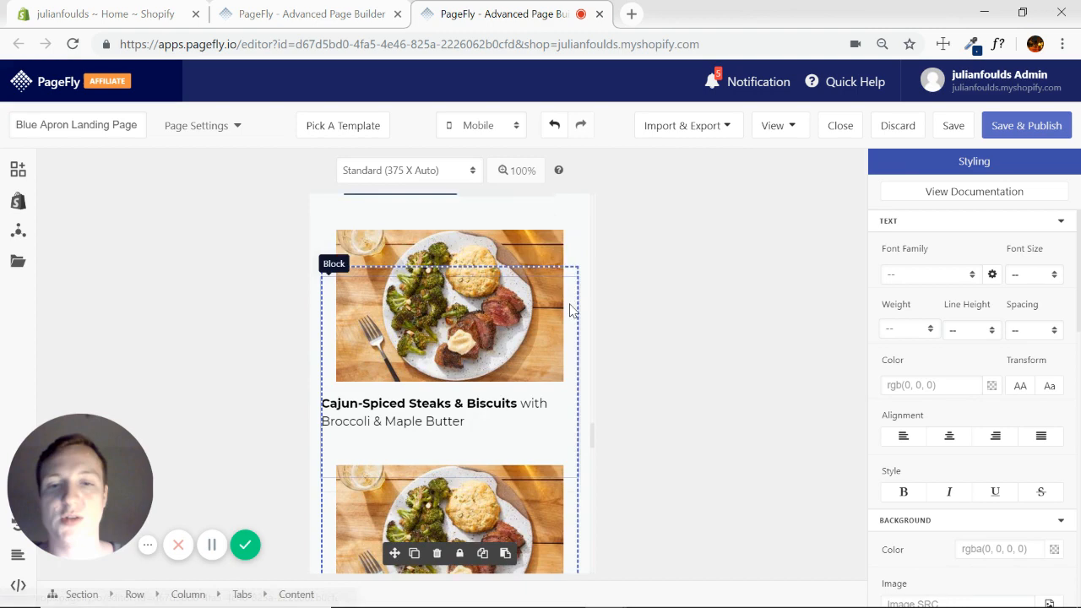
scroll(up, 3)
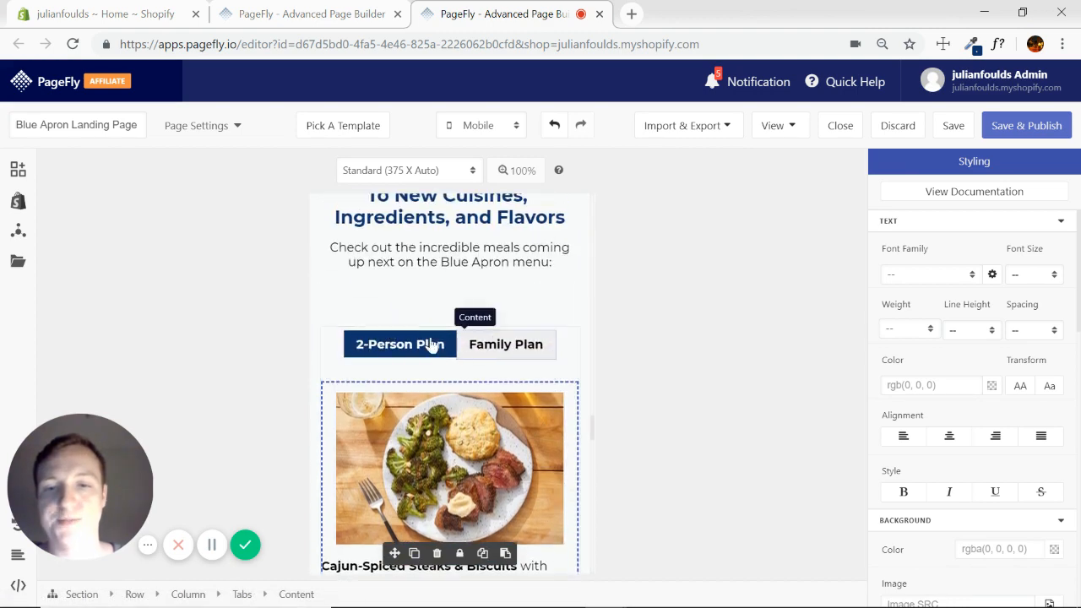
scroll(down, 3)
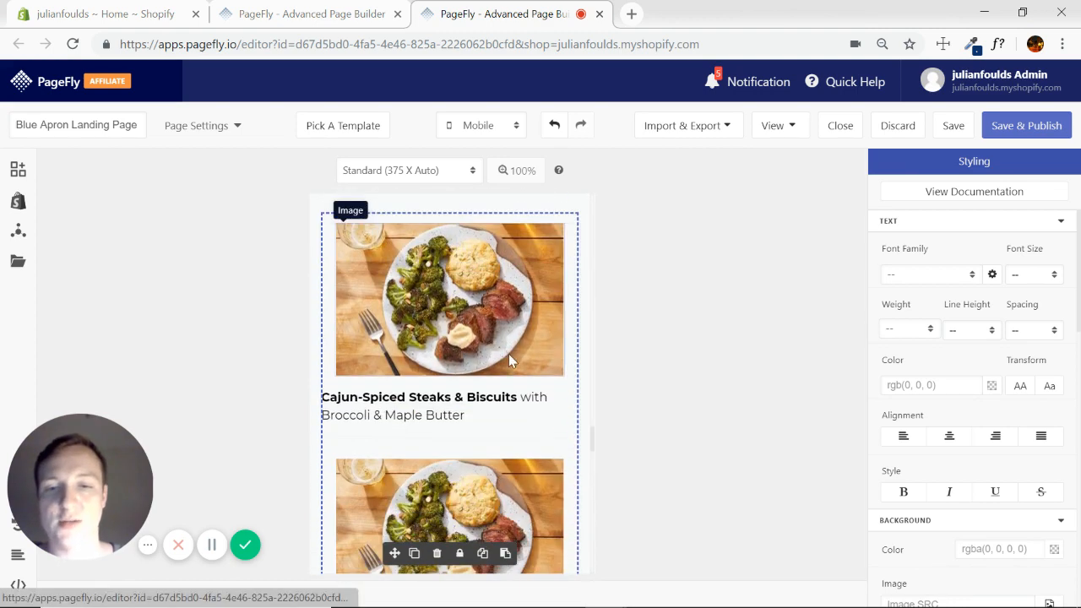
scroll(up, 3)
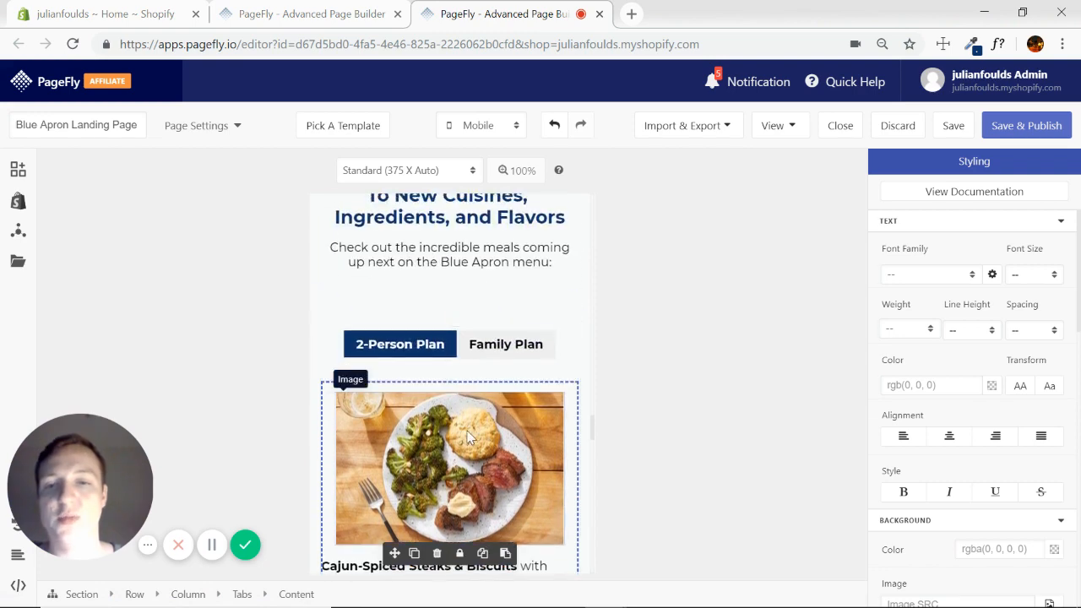
mouse_move(493, 447)
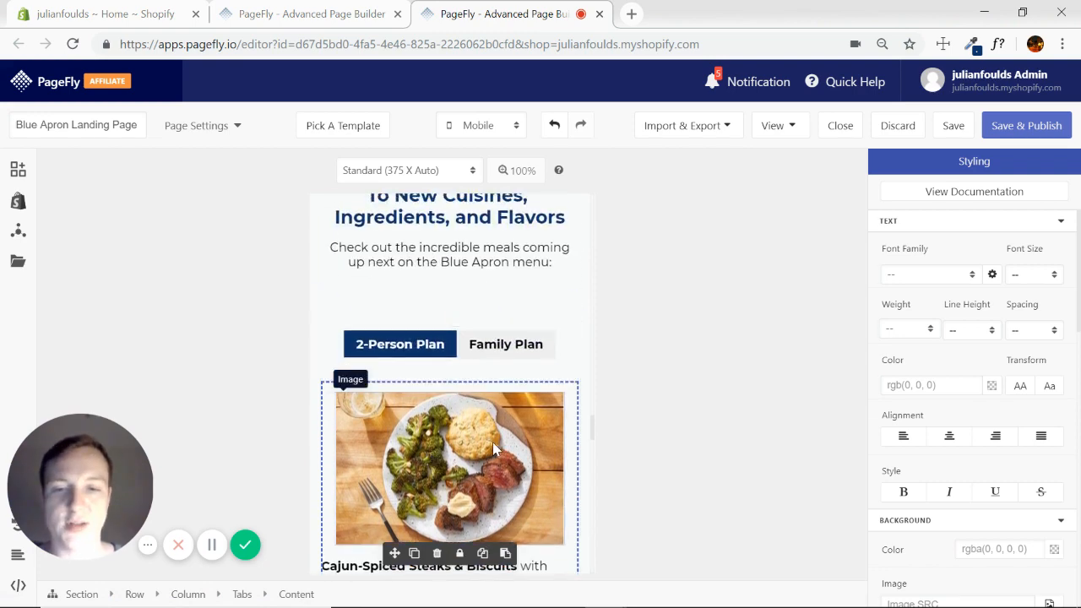
mouse_move(507, 436)
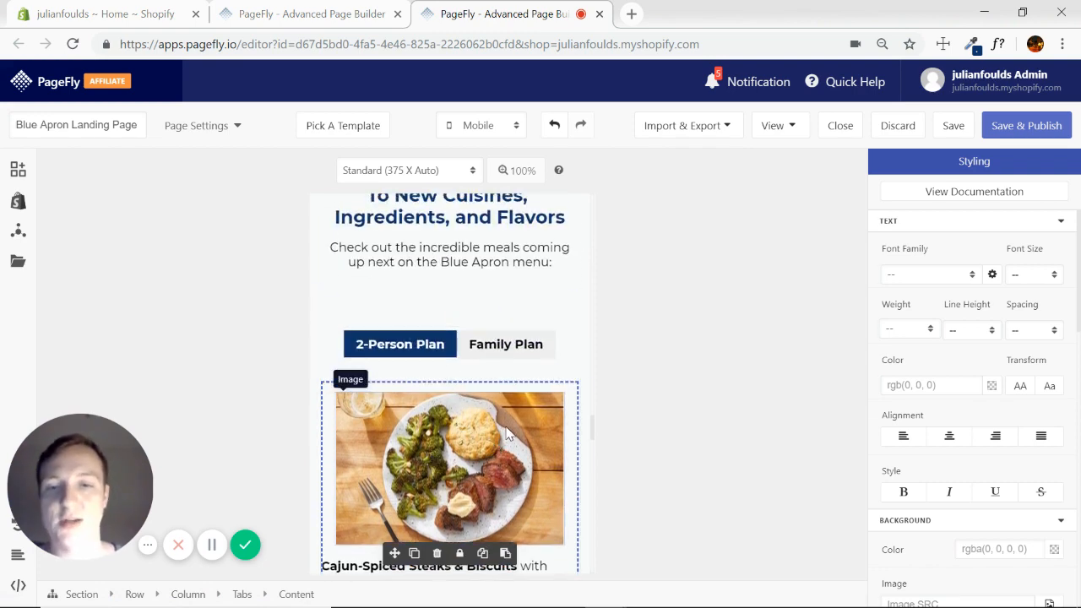
scroll(down, 3)
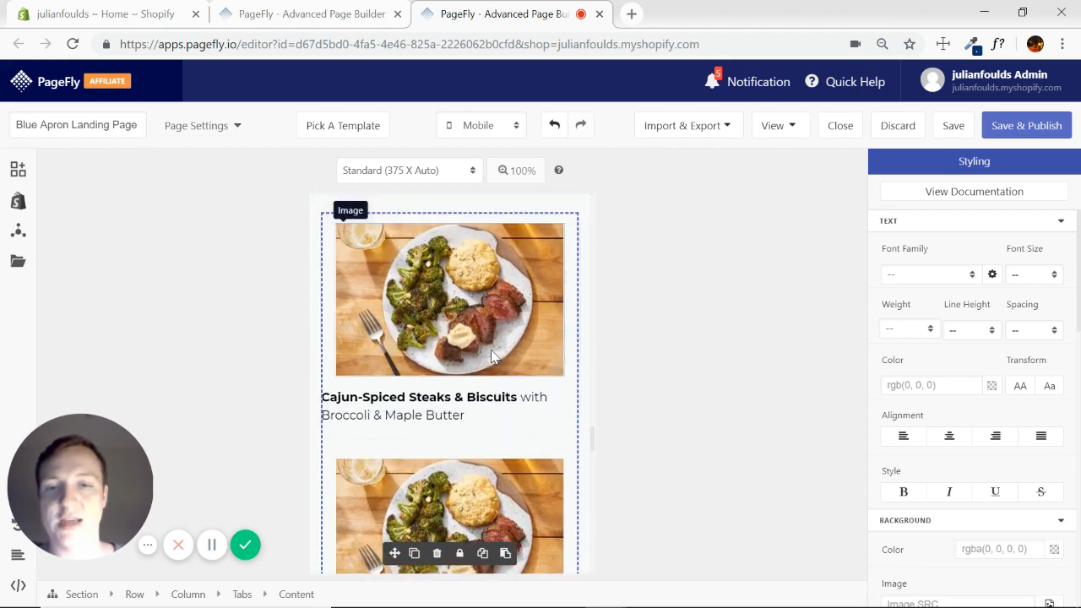
scroll(down, 3)
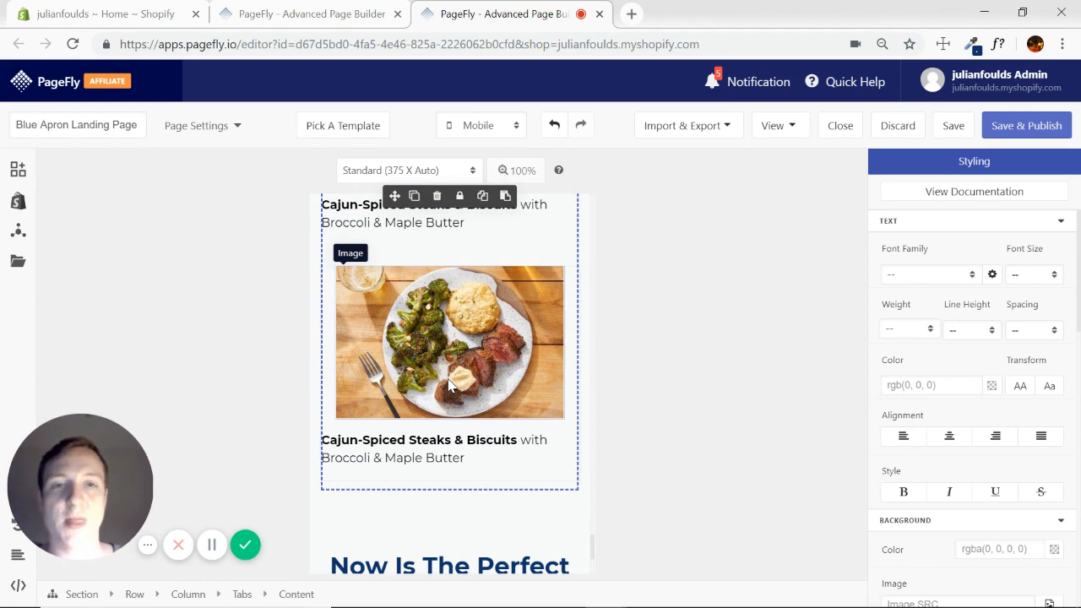
scroll(down, 3)
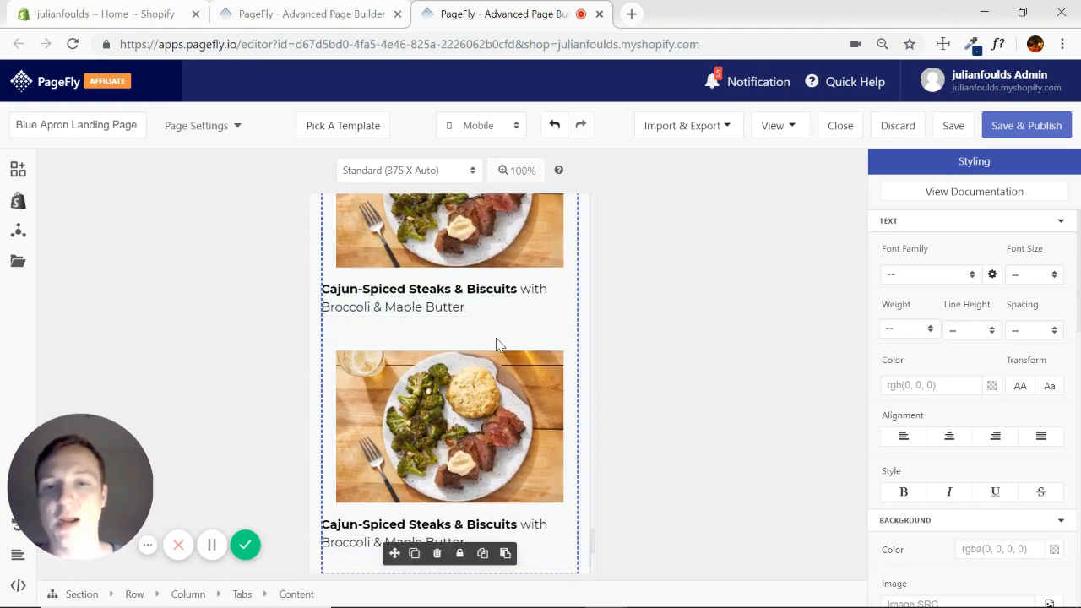
scroll(down, 3)
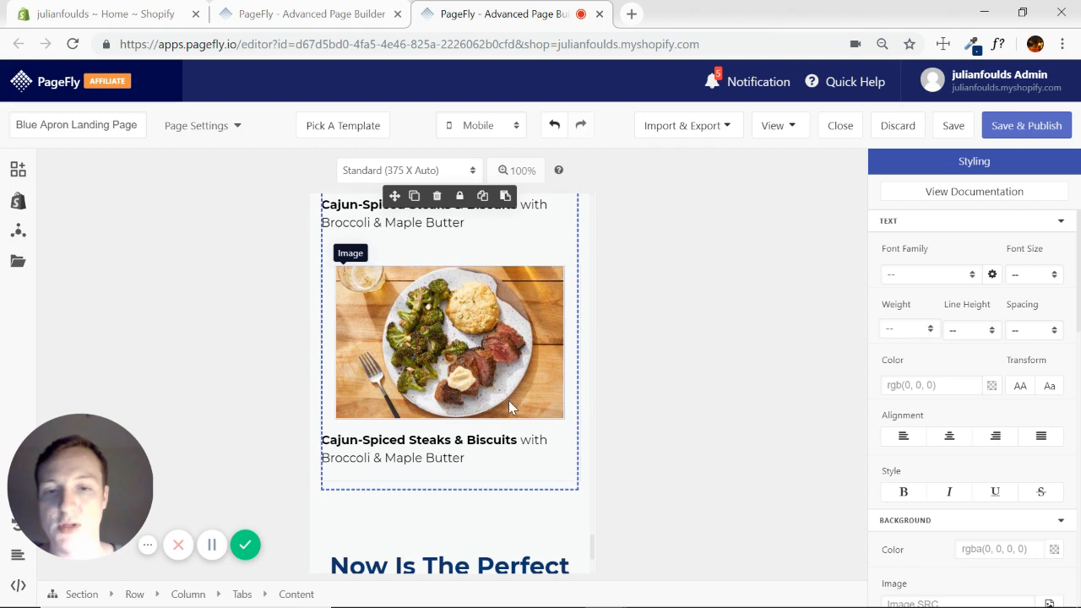
click(449, 341)
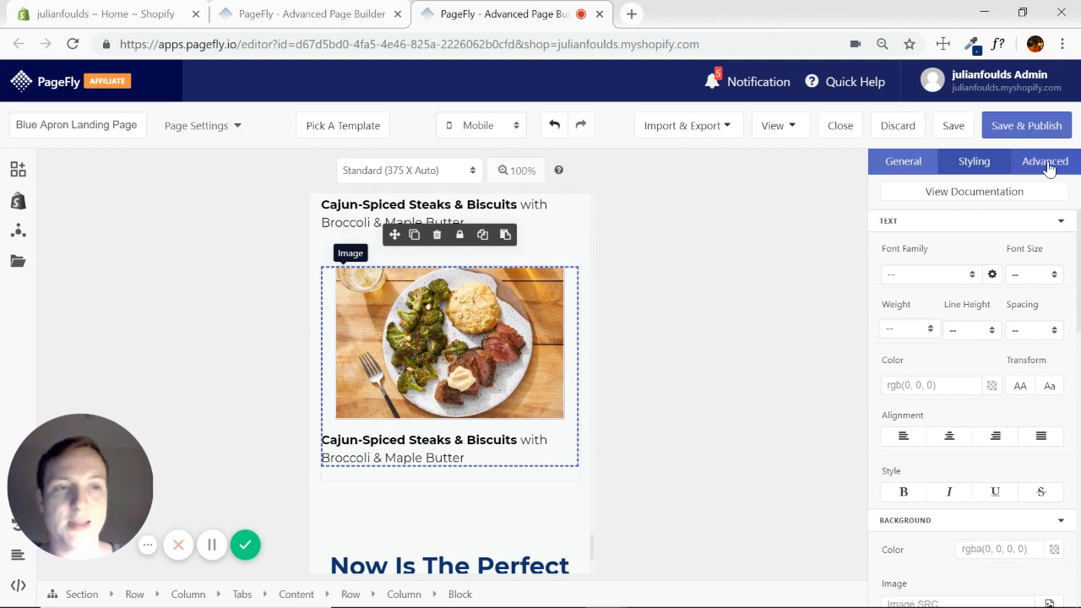
Step: In Advanced, switch on Hide On Mobile for the dish card, leaving an empty row
click(1044, 162)
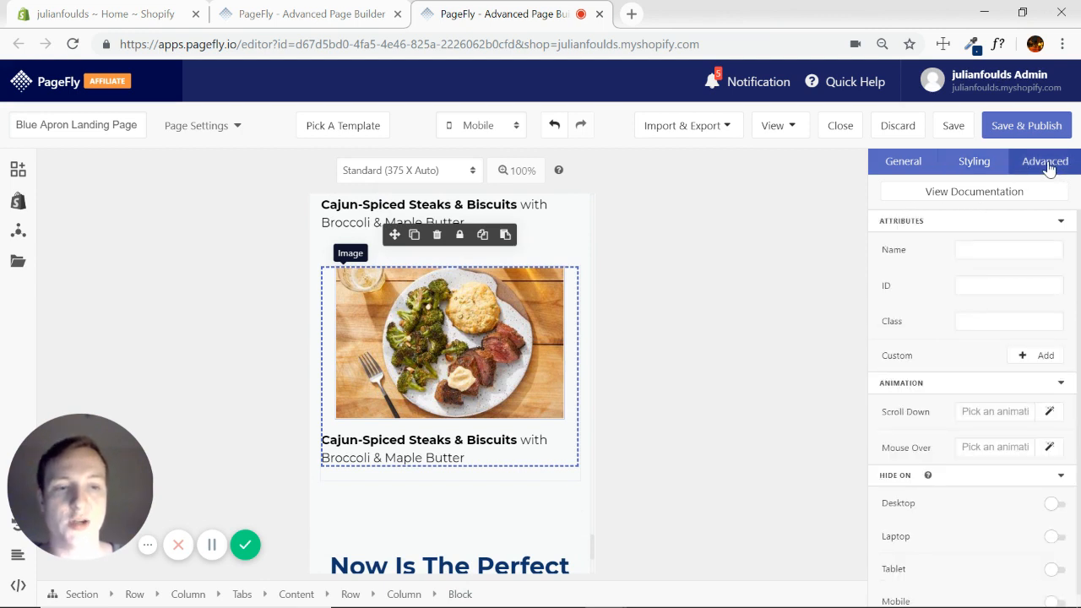
mouse_move(551, 375)
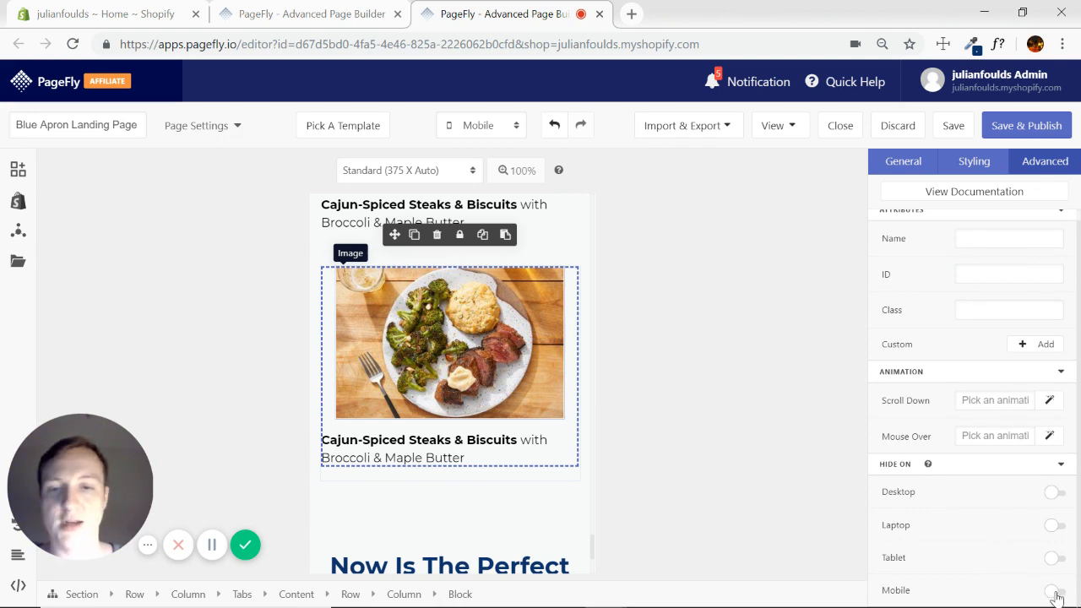
click(1054, 589)
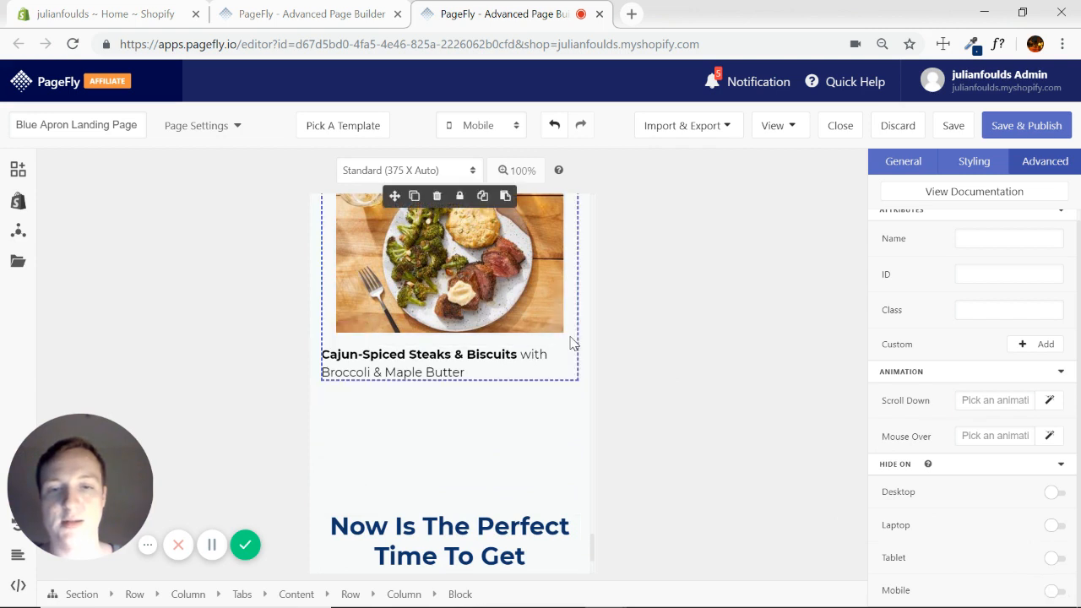
scroll(down, 3)
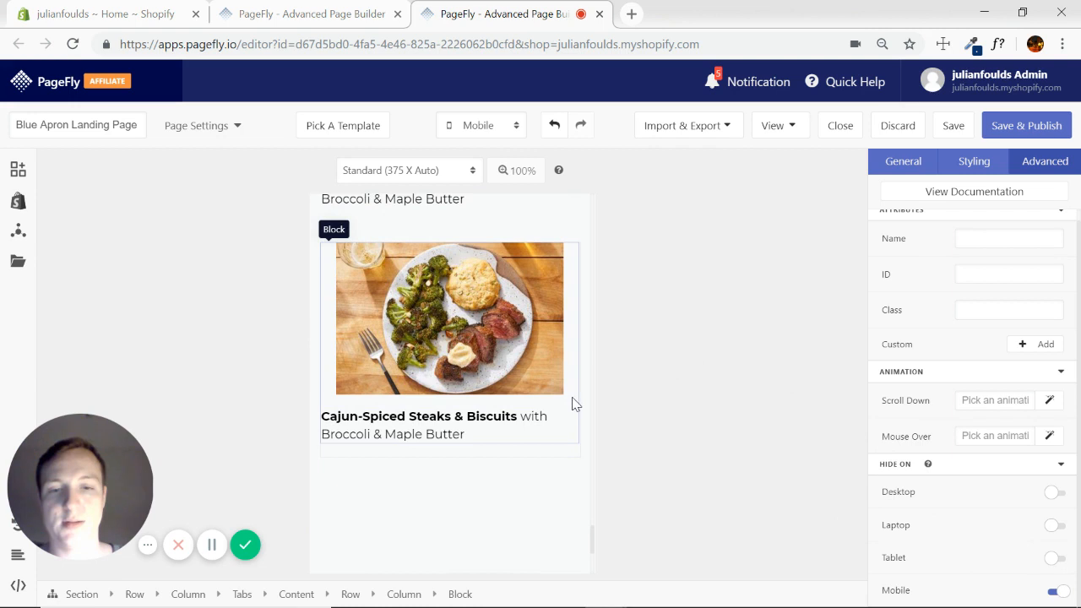
click(449, 317)
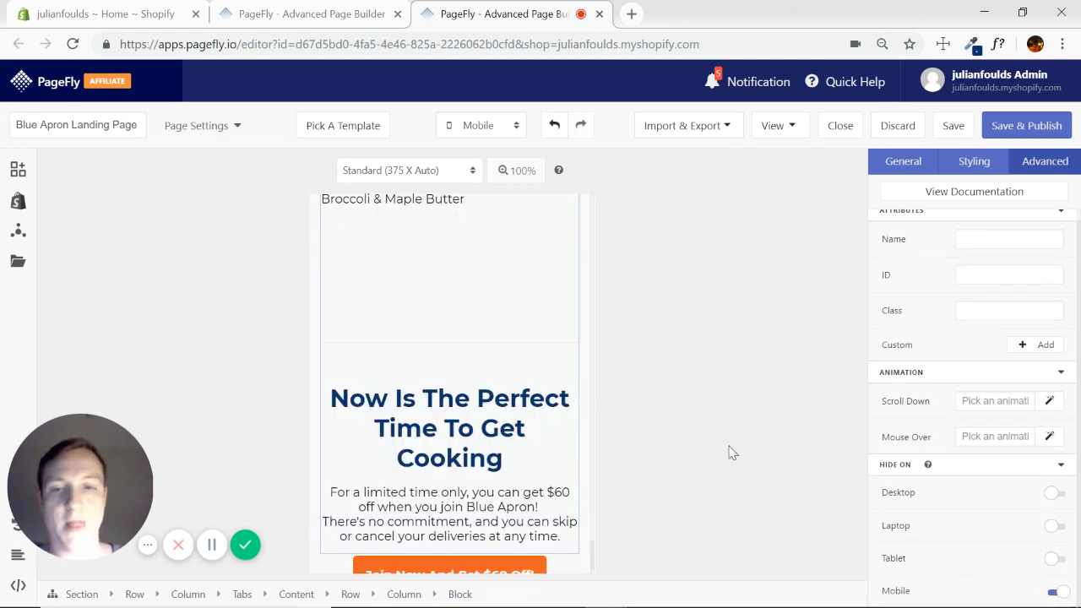
scroll(up, 3)
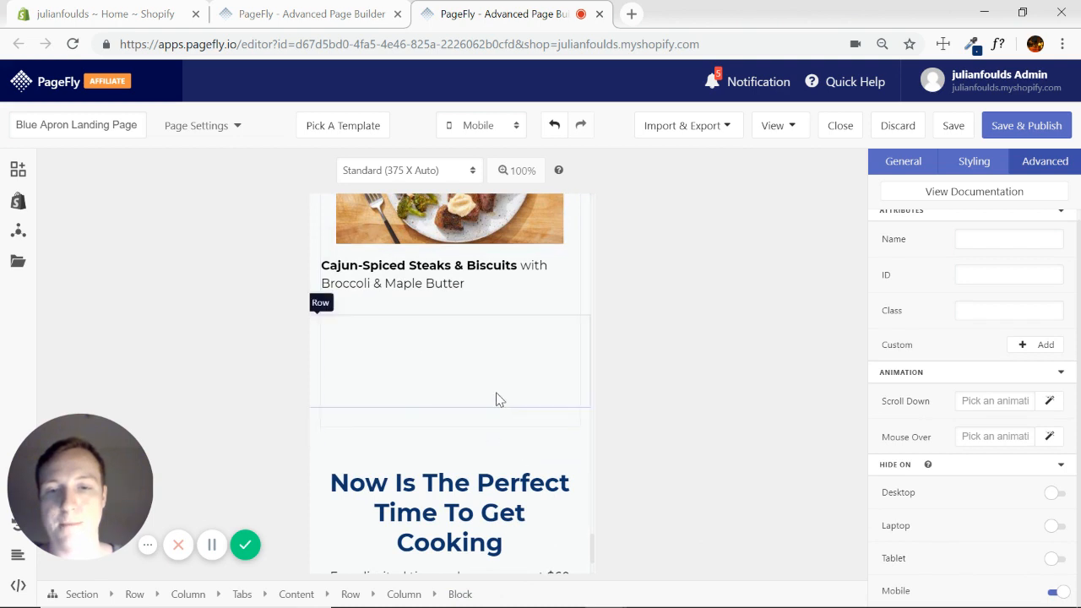
click(449, 361)
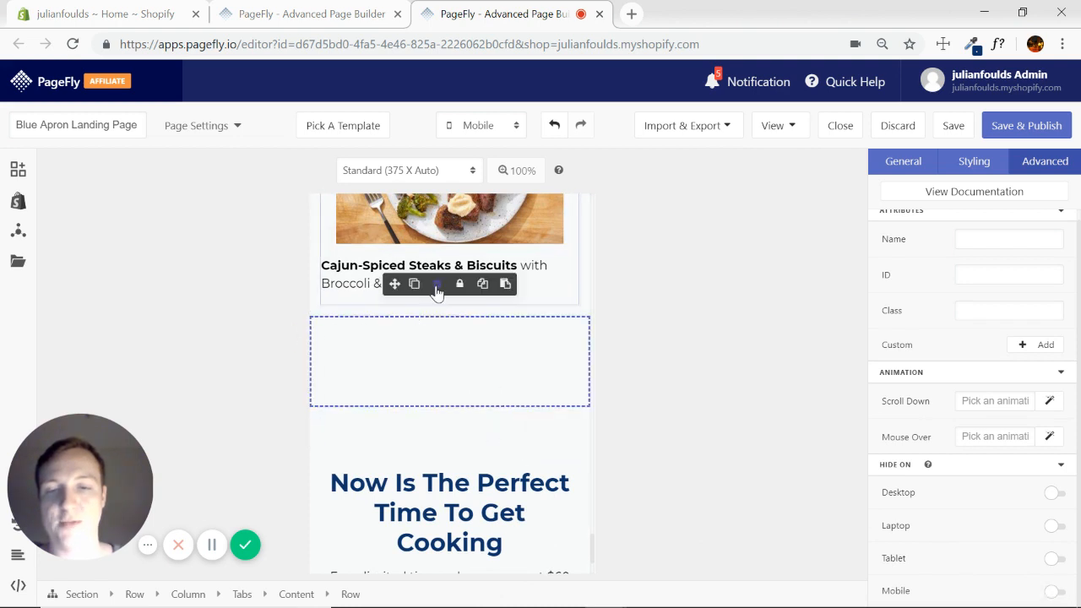
click(432, 283)
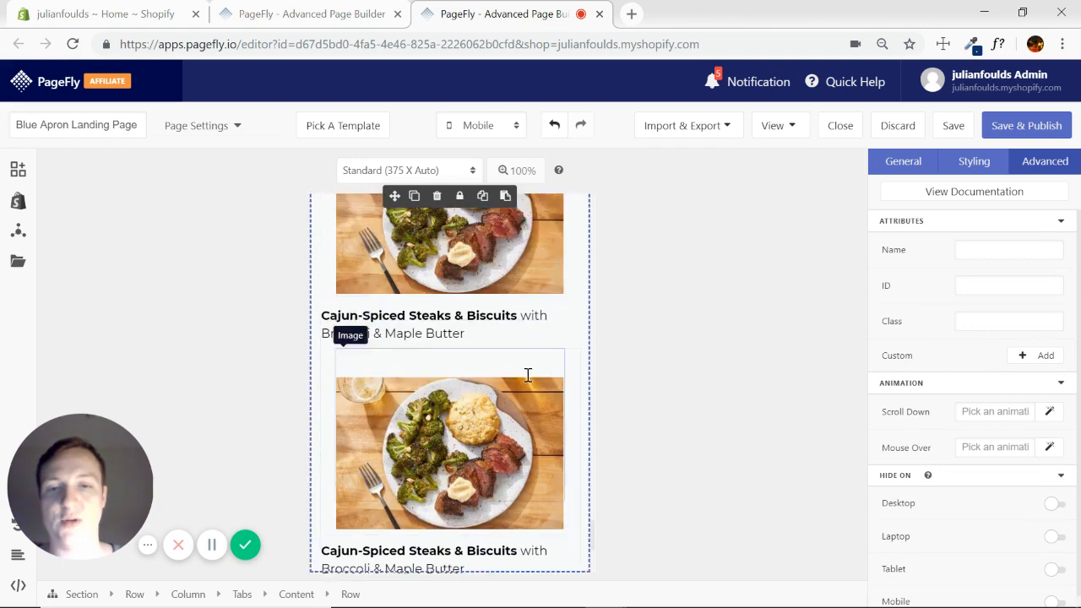
scroll(up, 3)
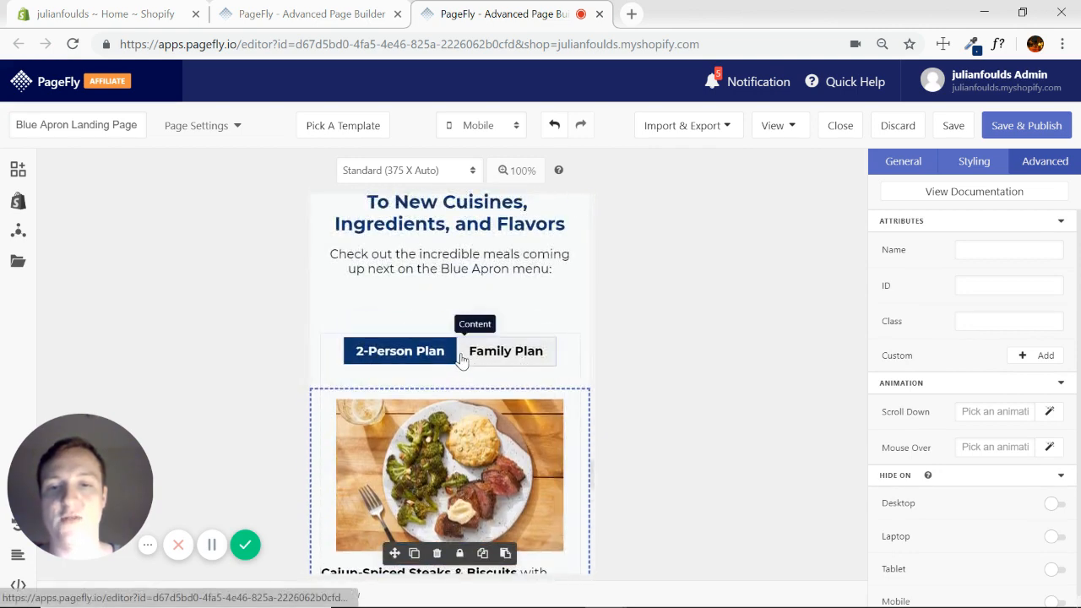
scroll(down, 3)
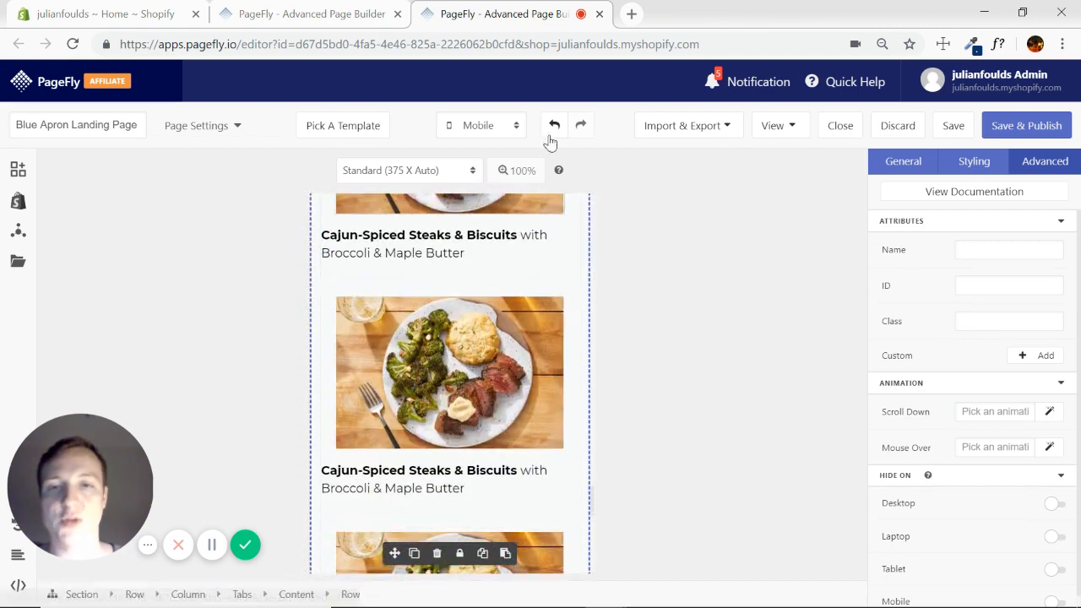
click(480, 125)
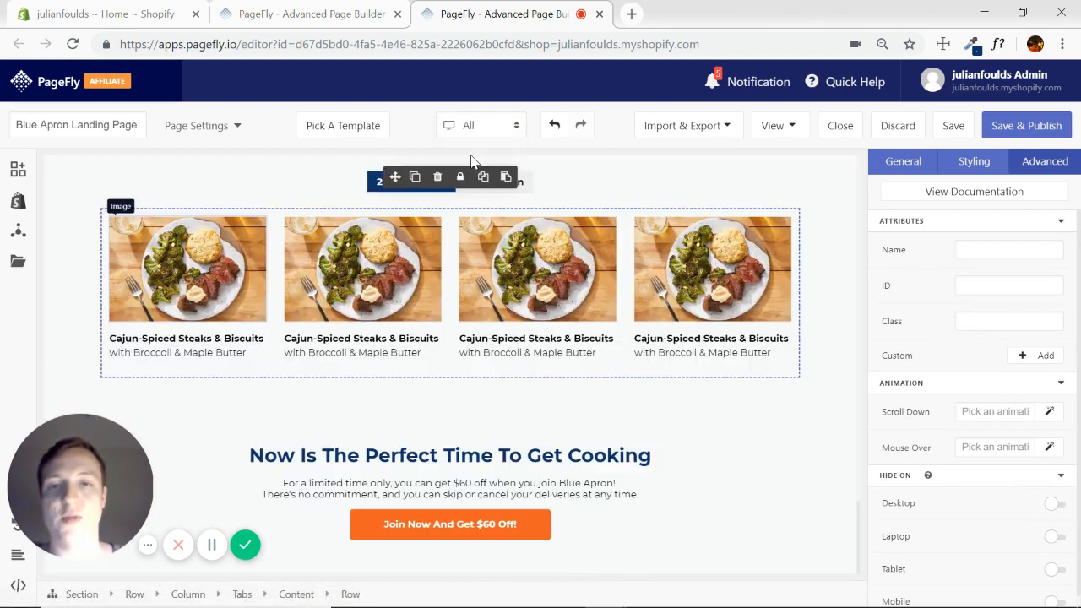
scroll(down, 3)
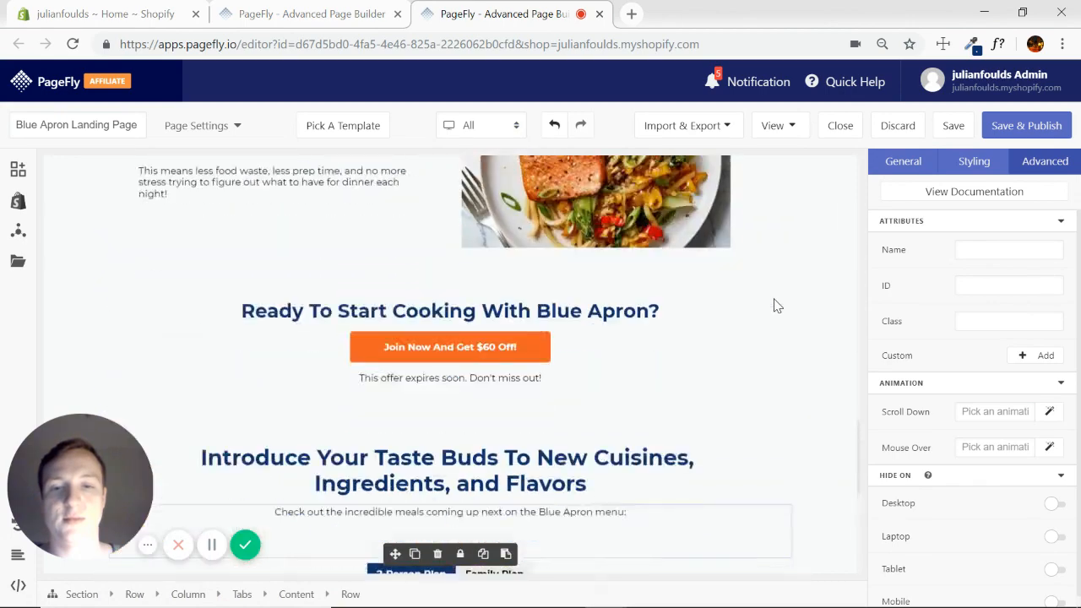
scroll(down, 3)
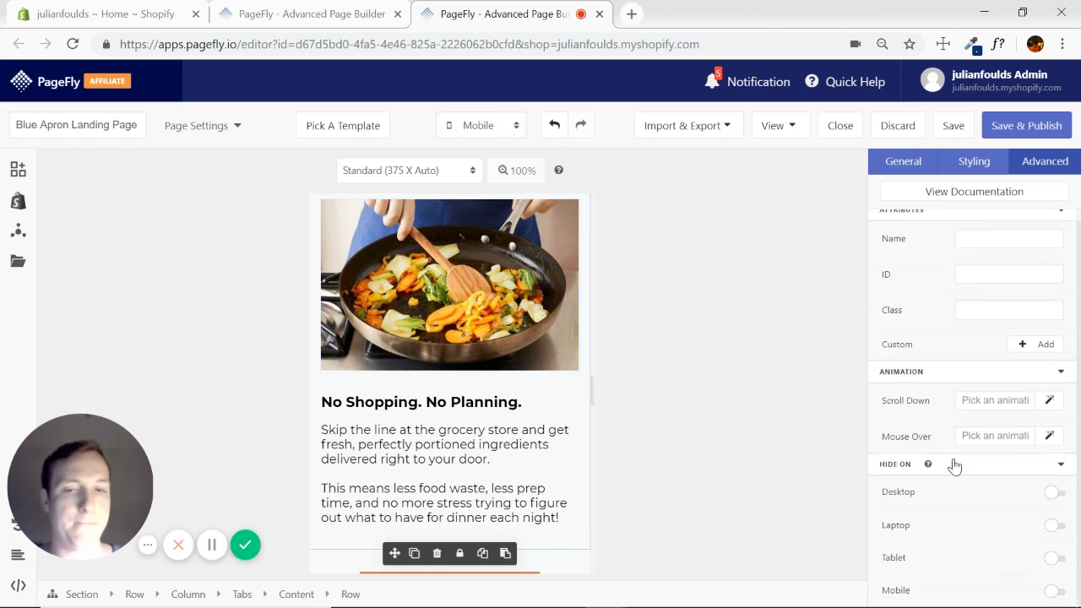
scroll(down, 3)
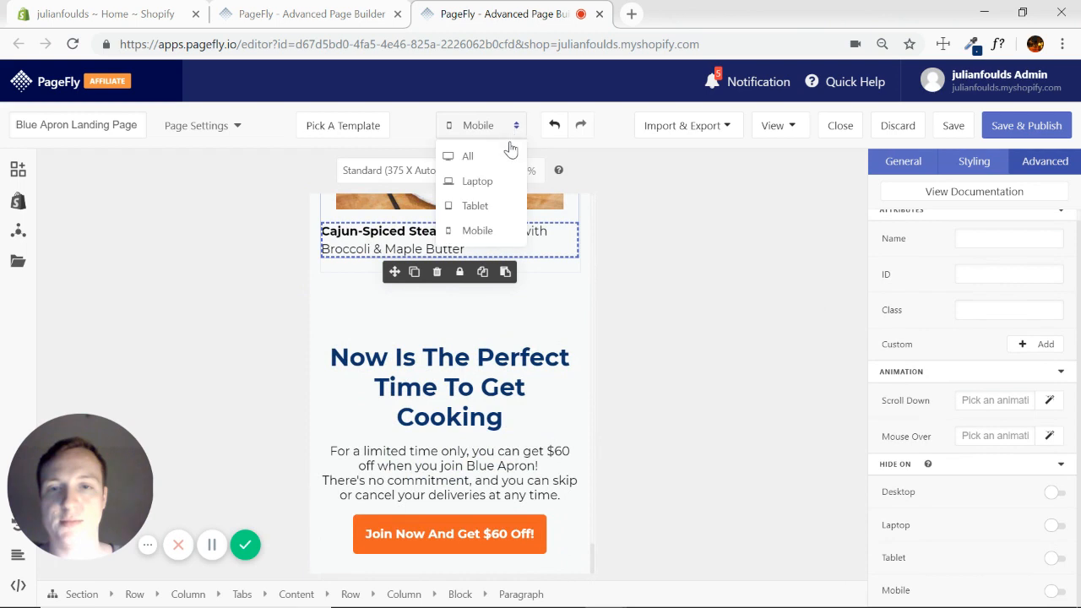
click(466, 155)
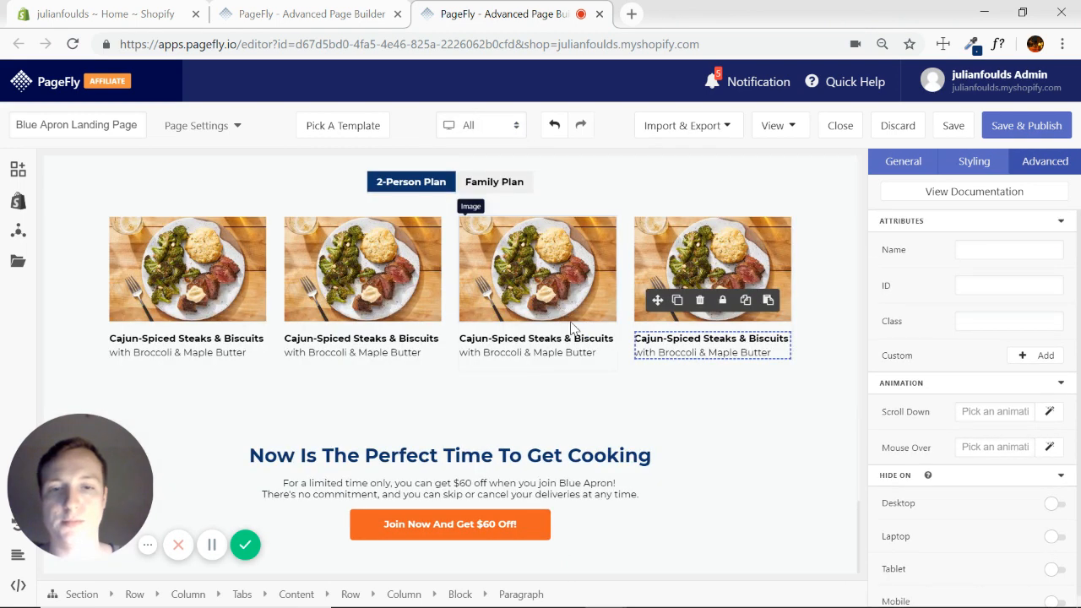
click(412, 183)
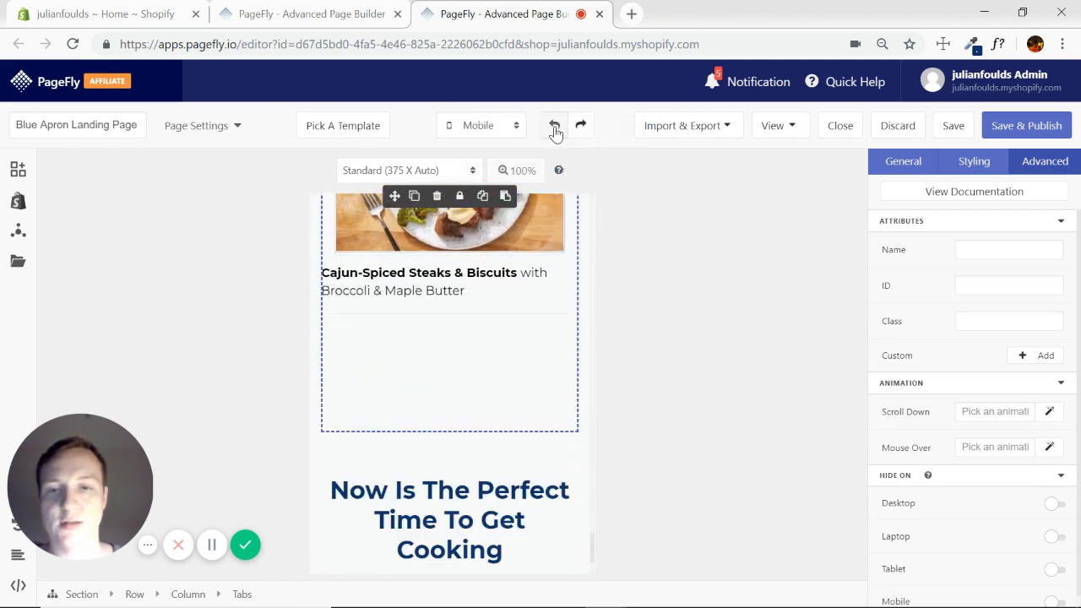
Step: Undo the last edit and preview the eight dish cards for all devices
click(554, 125)
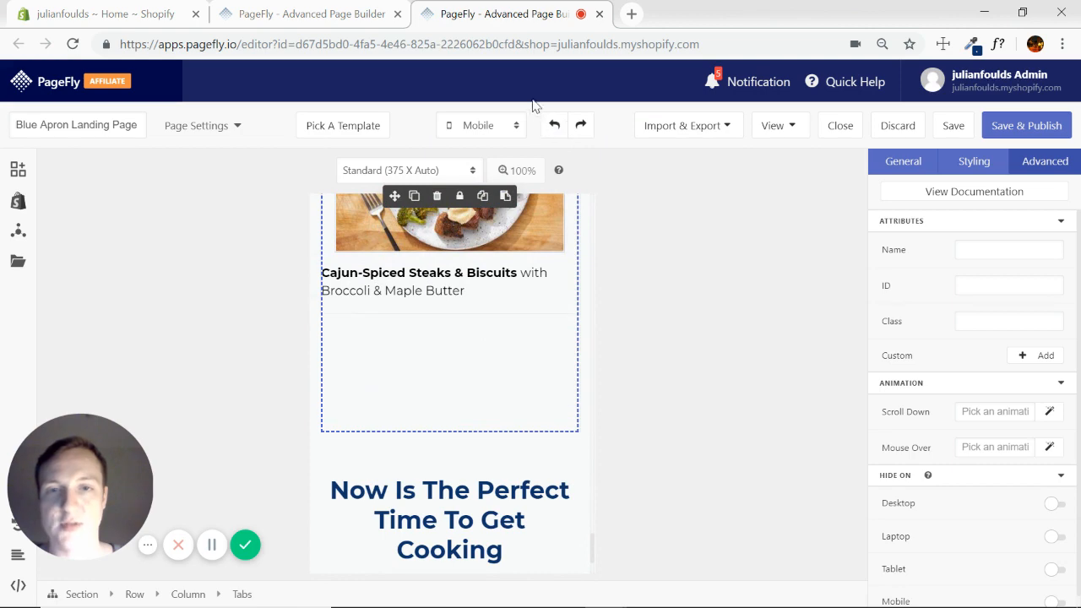
click(479, 125)
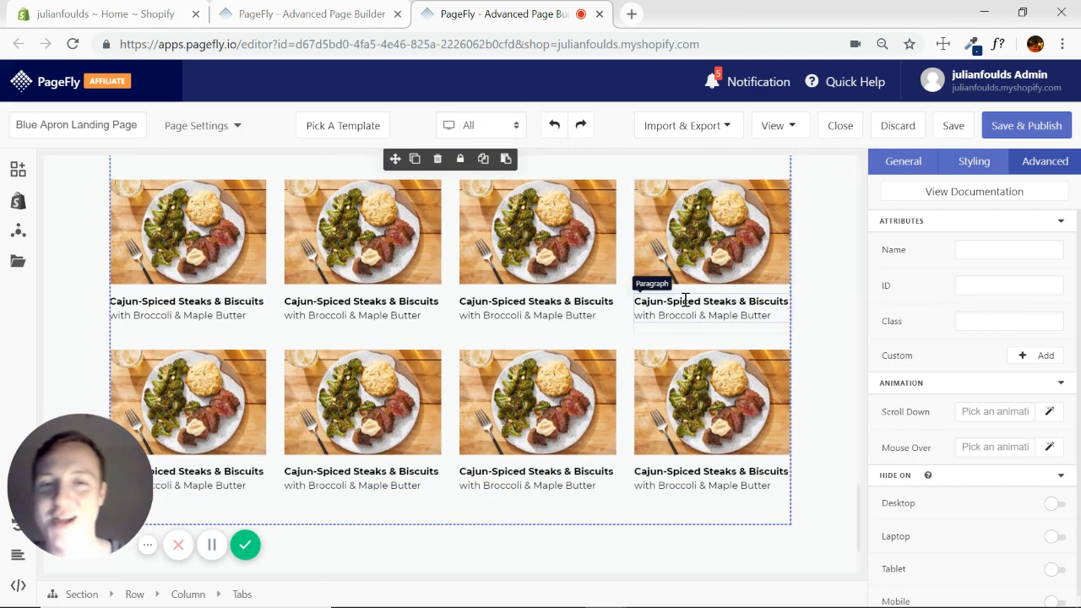
mouse_move(537, 316)
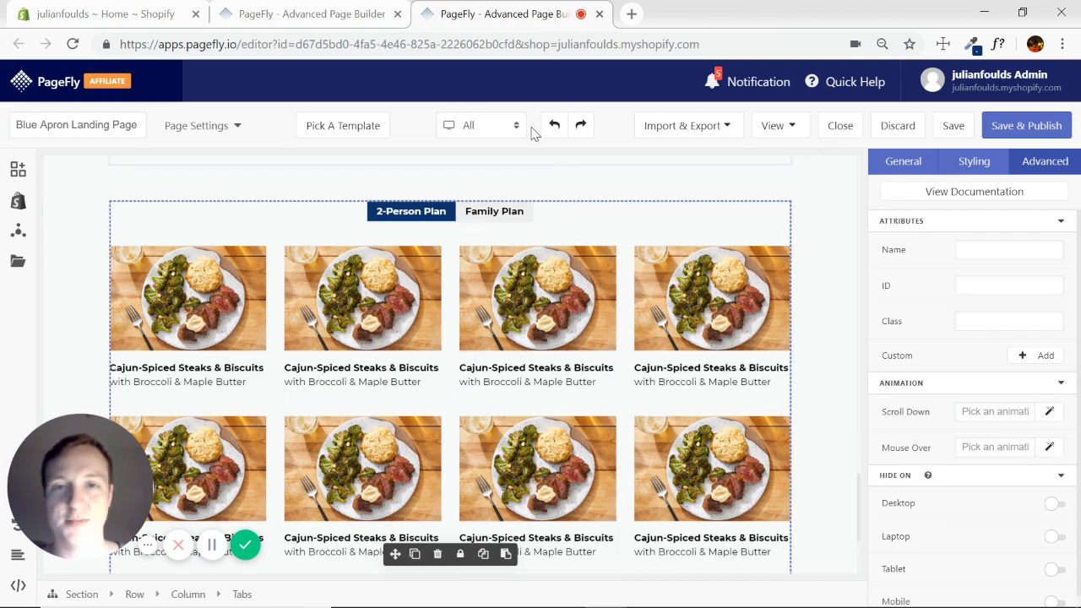
Step: Return to Mobile preview and scroll from the meal cards up to the hero headline
click(479, 125)
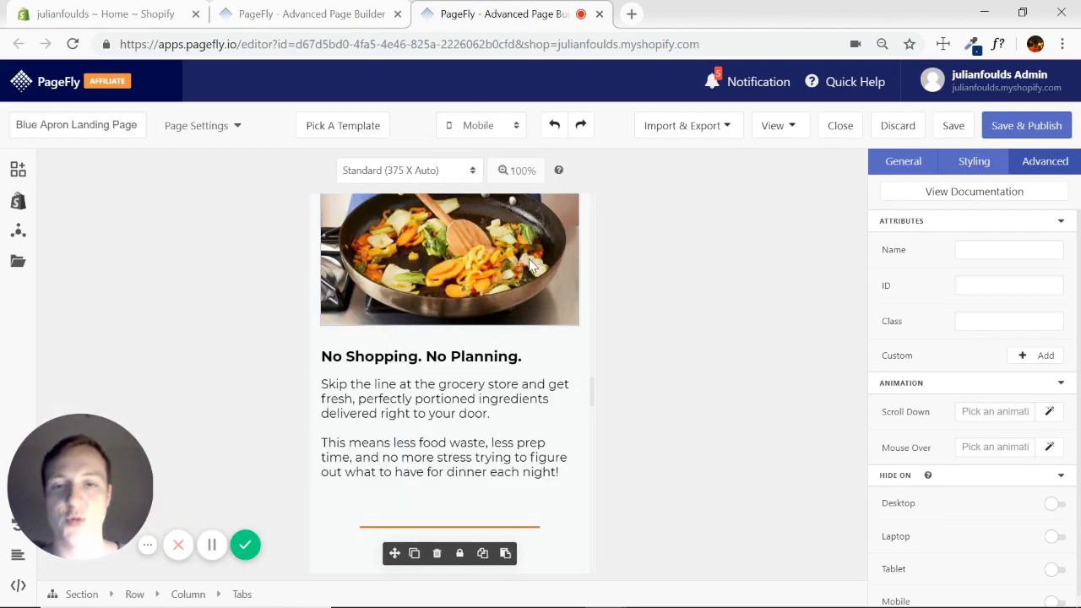
scroll(down, 3)
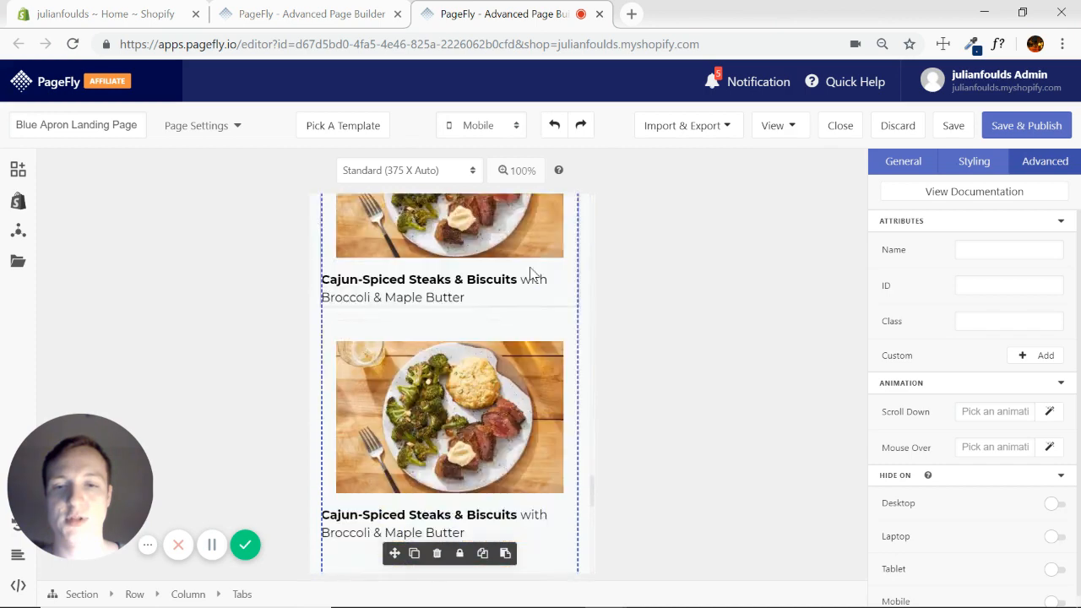
scroll(down, 3)
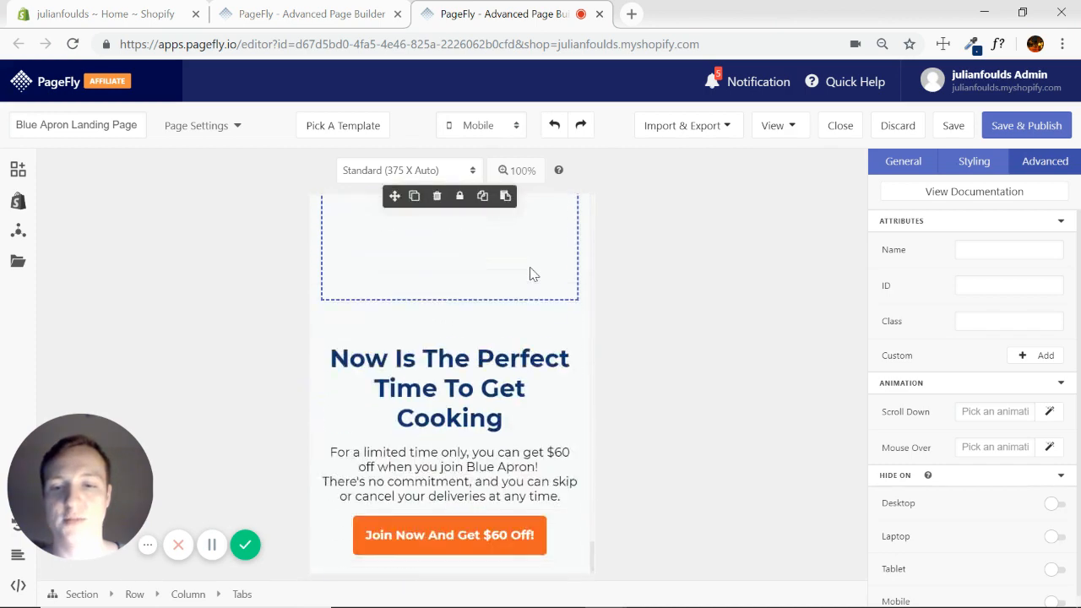
scroll(down, 3)
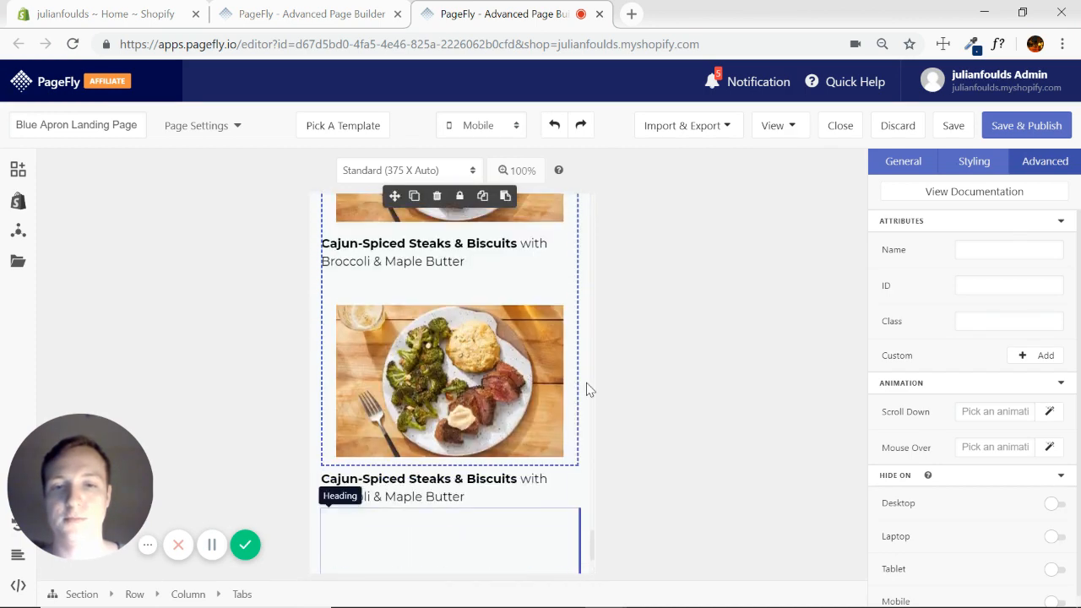
scroll(up, 3)
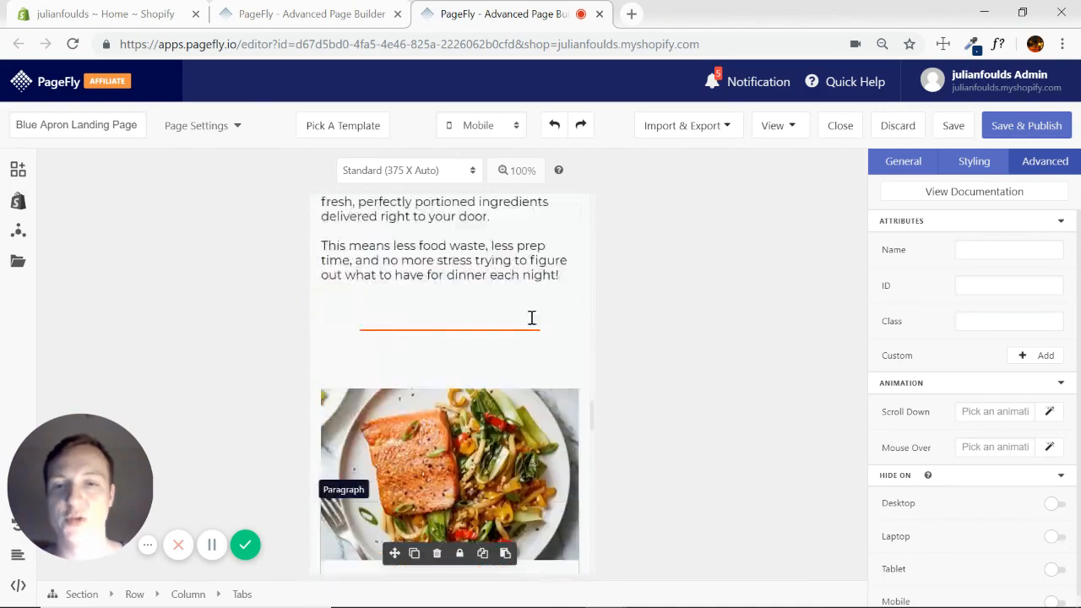
scroll(up, 3)
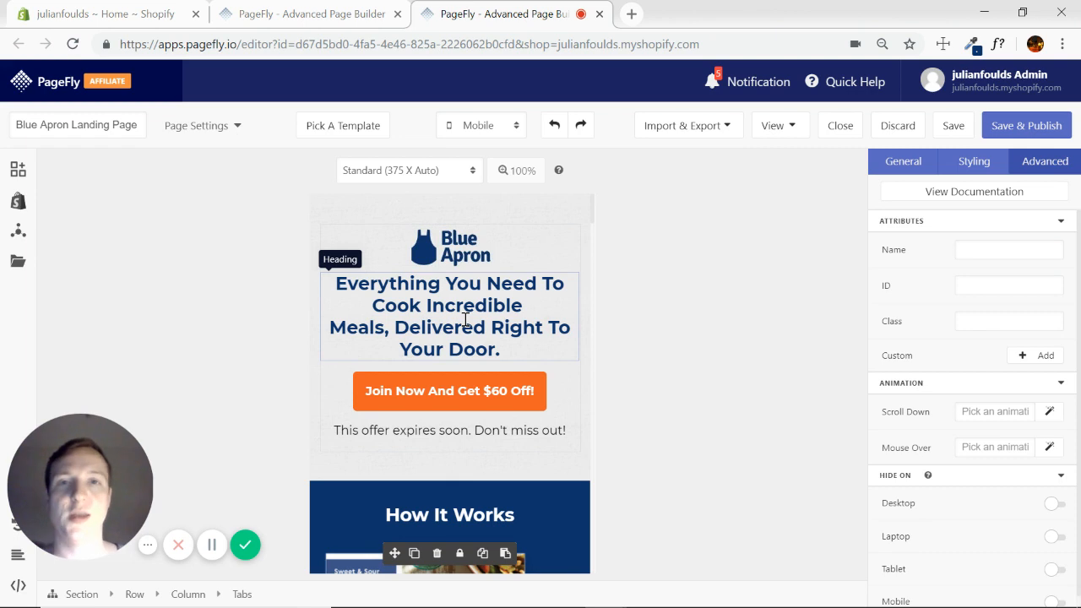
mouse_move(449, 247)
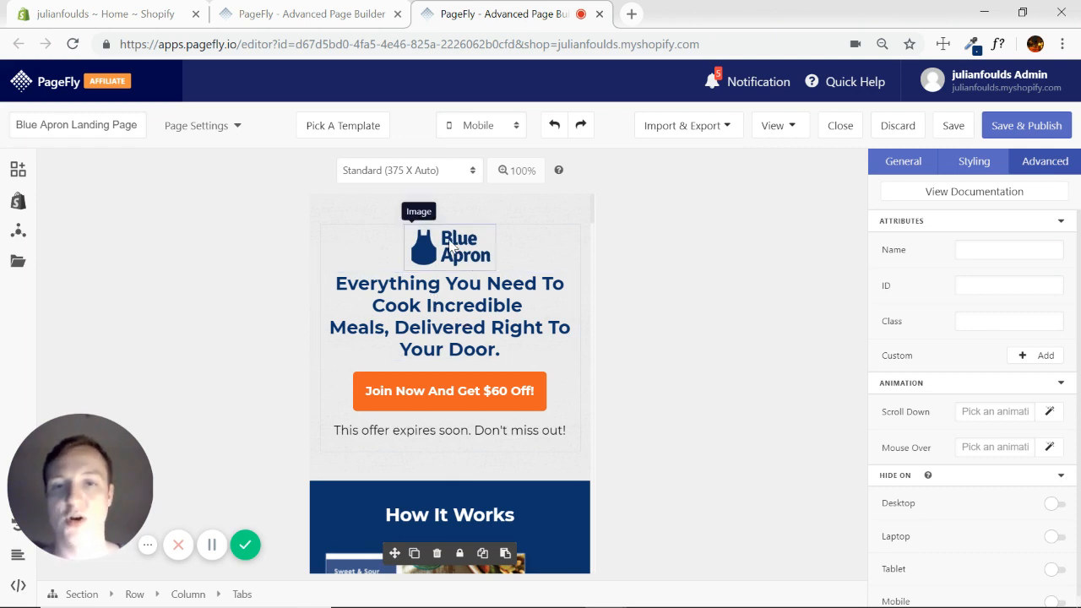
mouse_move(429, 272)
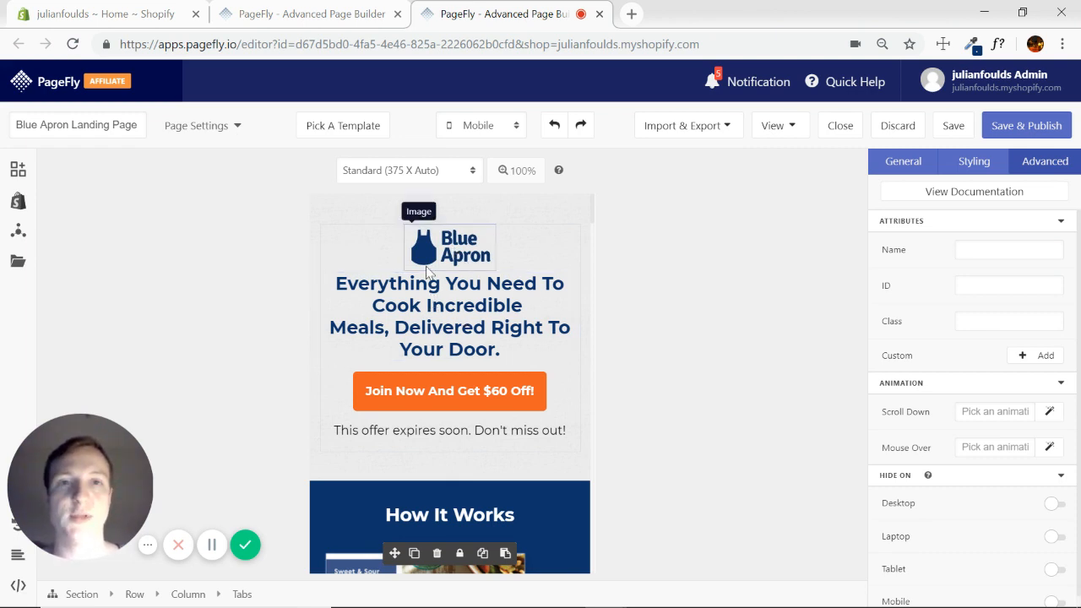